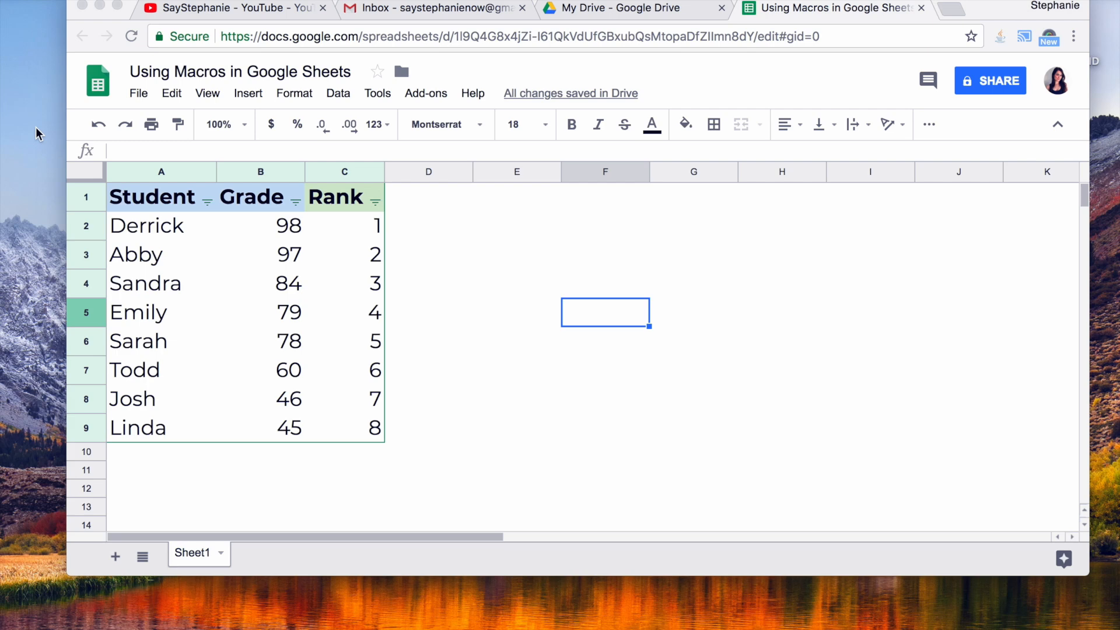
{"action": "mouse_move", "coordinate": [7, 262]}
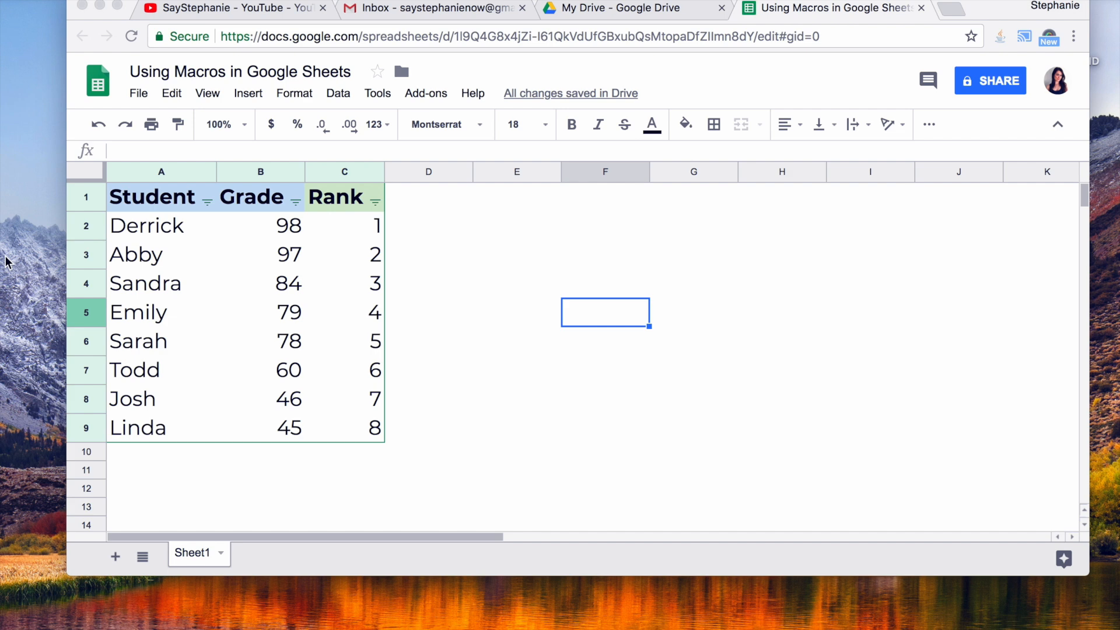
{"action": "mouse_move", "coordinate": [486, 342]}
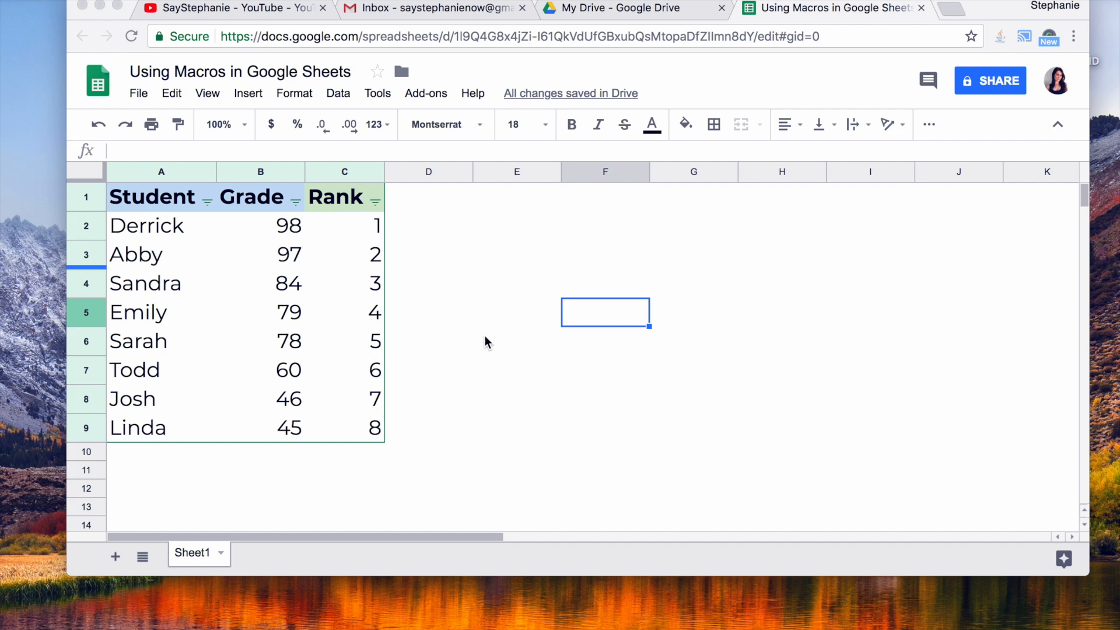
{"action": "mouse_move", "coordinate": [322, 443]}
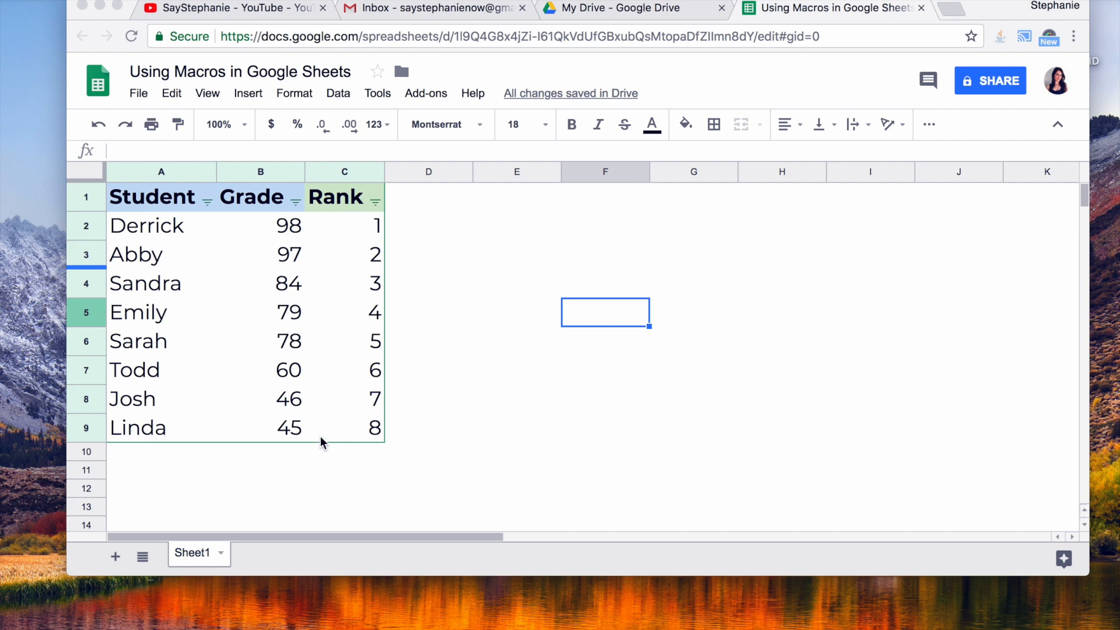
{"action": "mouse_move", "coordinate": [518, 481]}
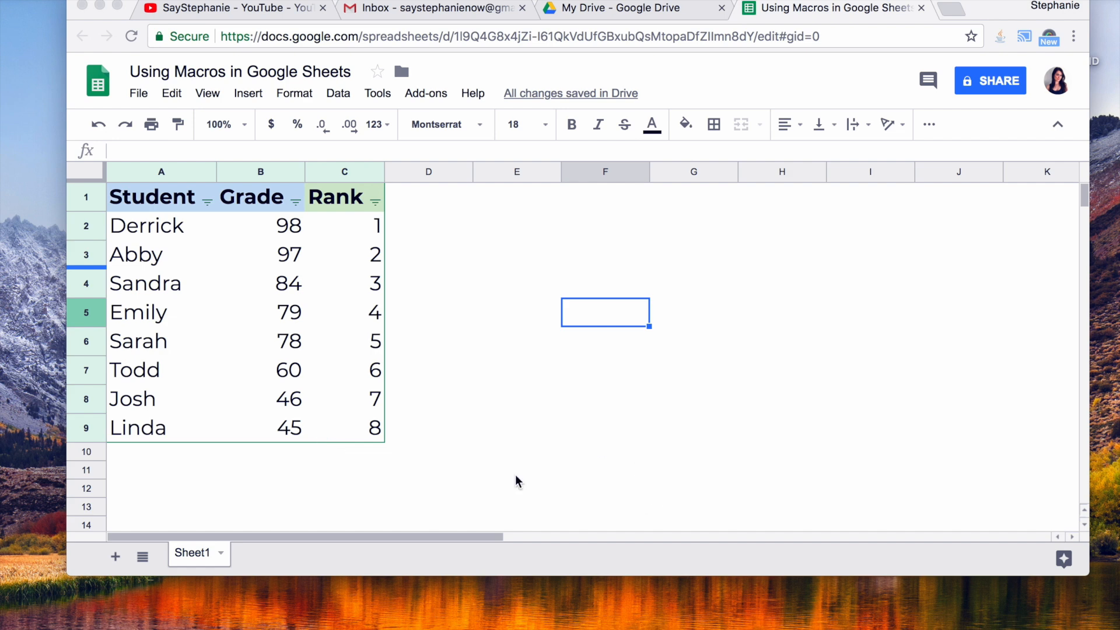
{"action": "mouse_move", "coordinate": [407, 201]}
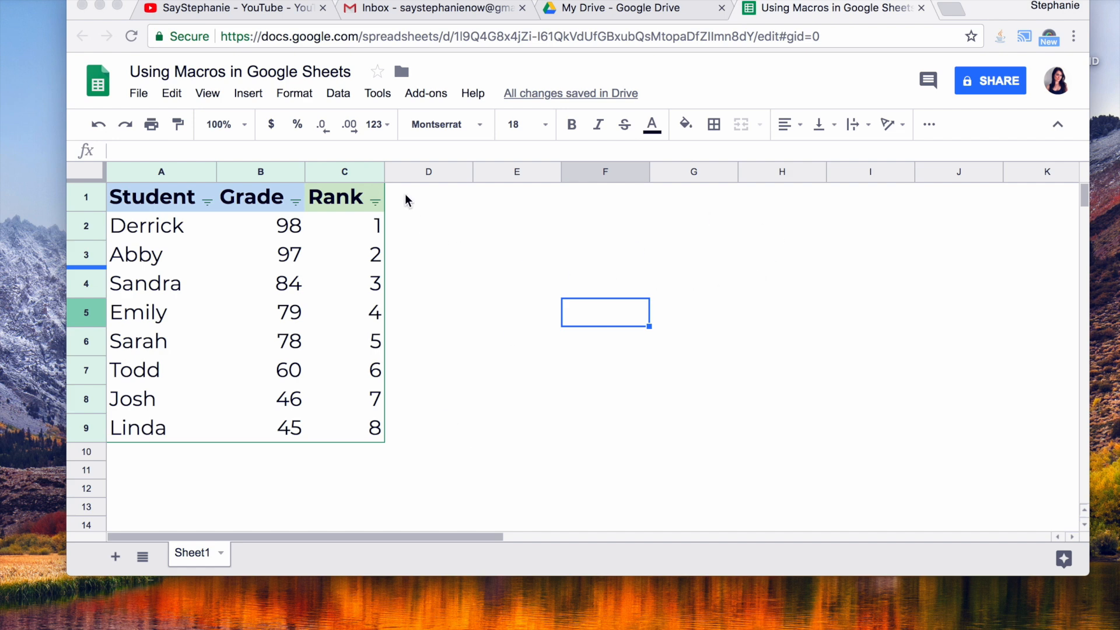
{"action": "mouse_move", "coordinate": [353, 152]}
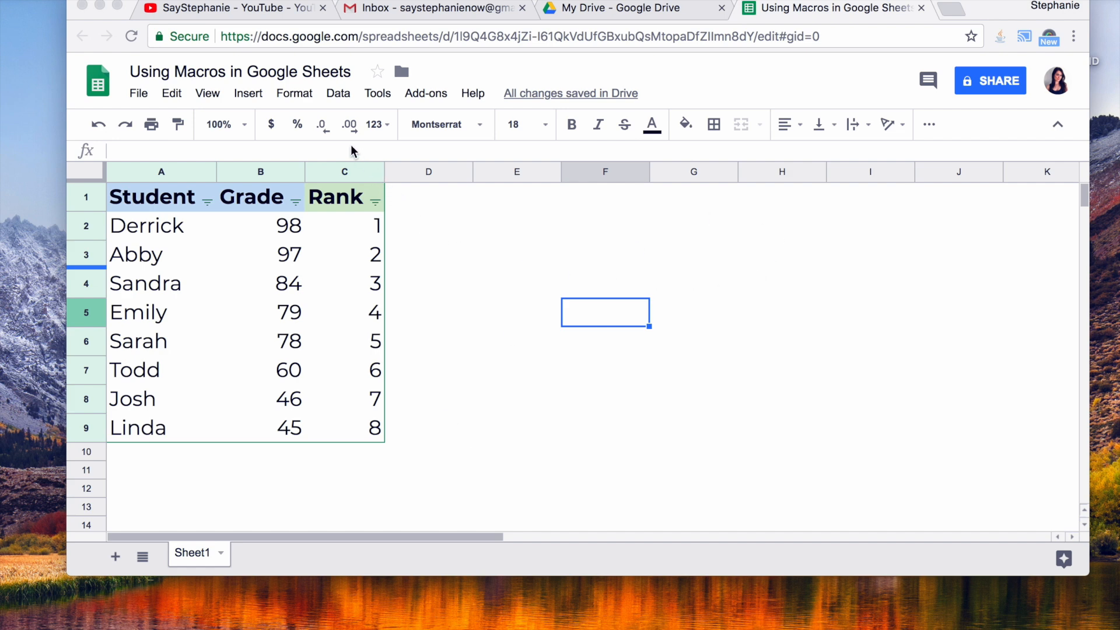
{"action": "mouse_move", "coordinate": [328, 314]}
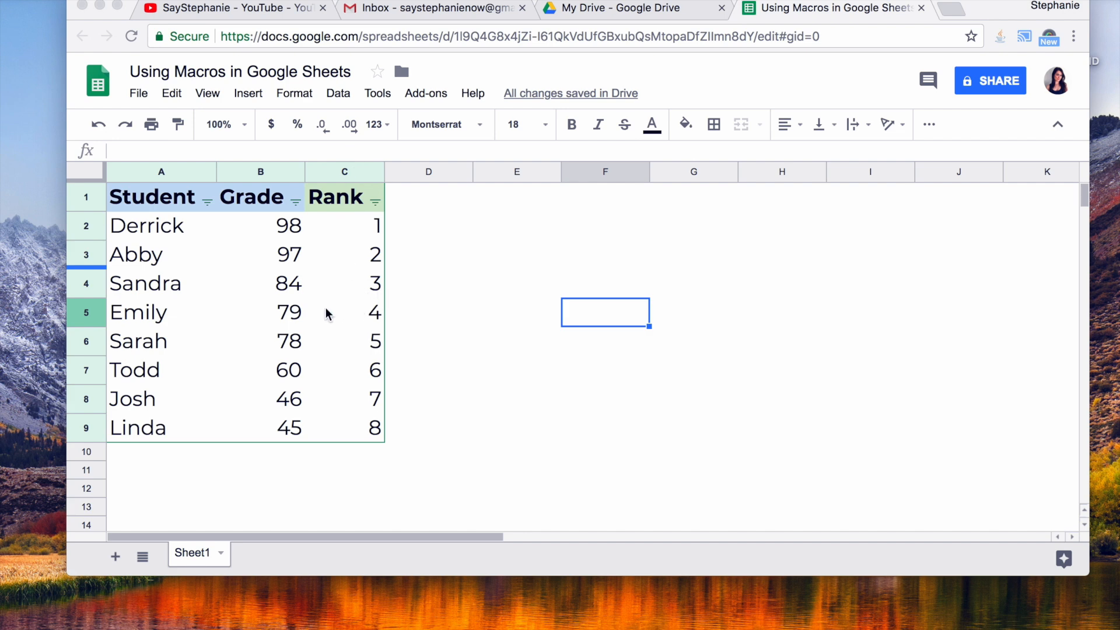
{"action": "mouse_move", "coordinate": [331, 381]}
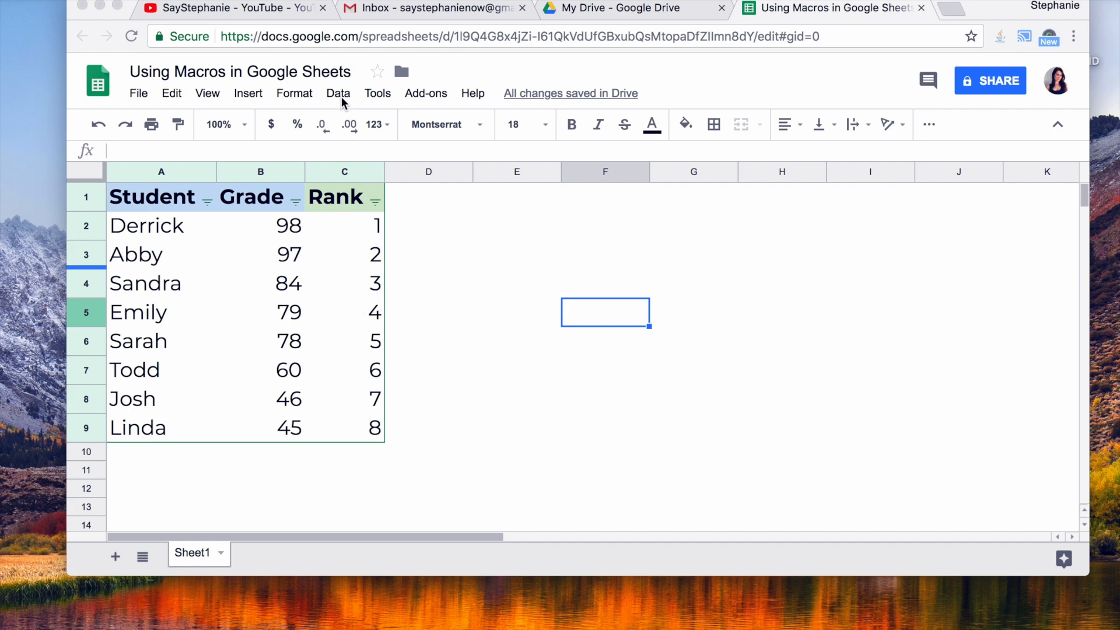
Browse the grade table cells and preview, then dismiss, the Grade sort options
{"action": "left_click", "coordinate": [377, 93]}
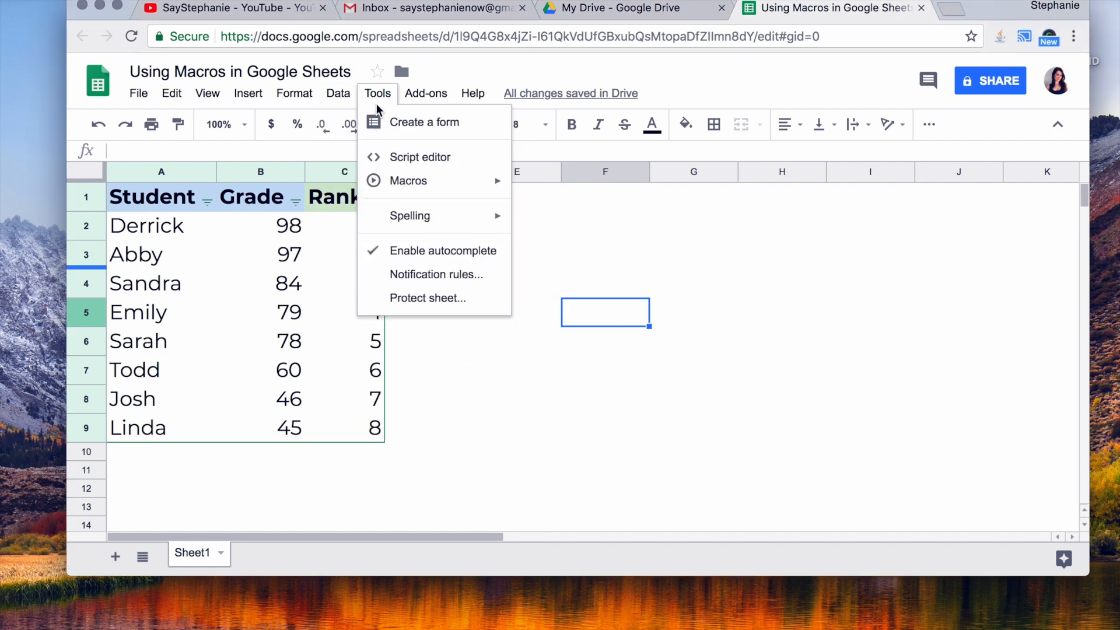
{"action": "mouse_move", "coordinate": [408, 181]}
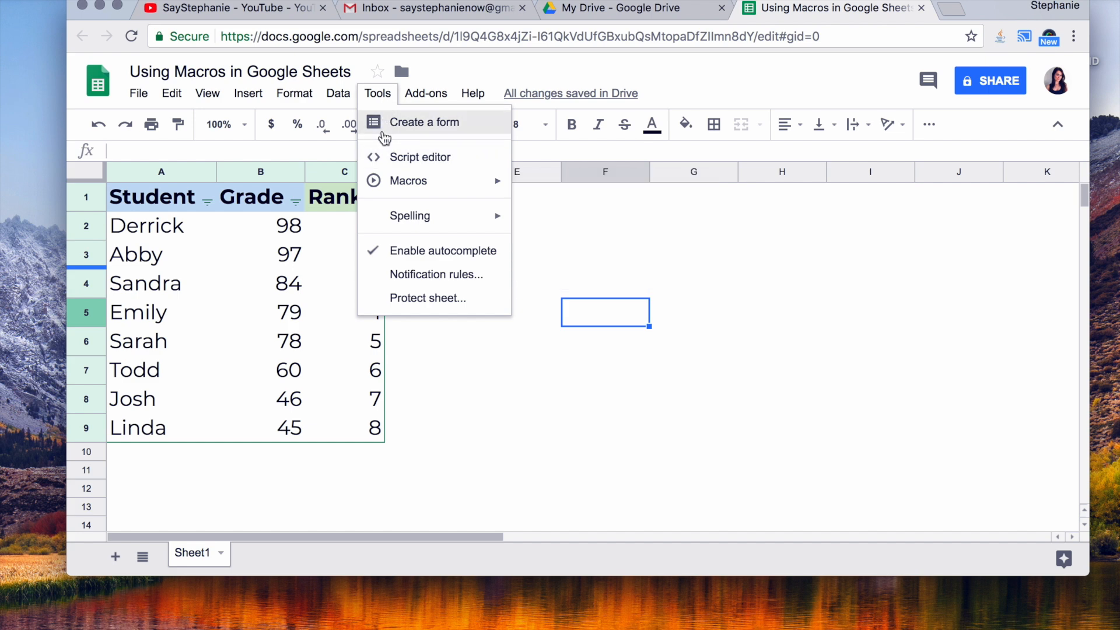
{"action": "mouse_move", "coordinate": [408, 180]}
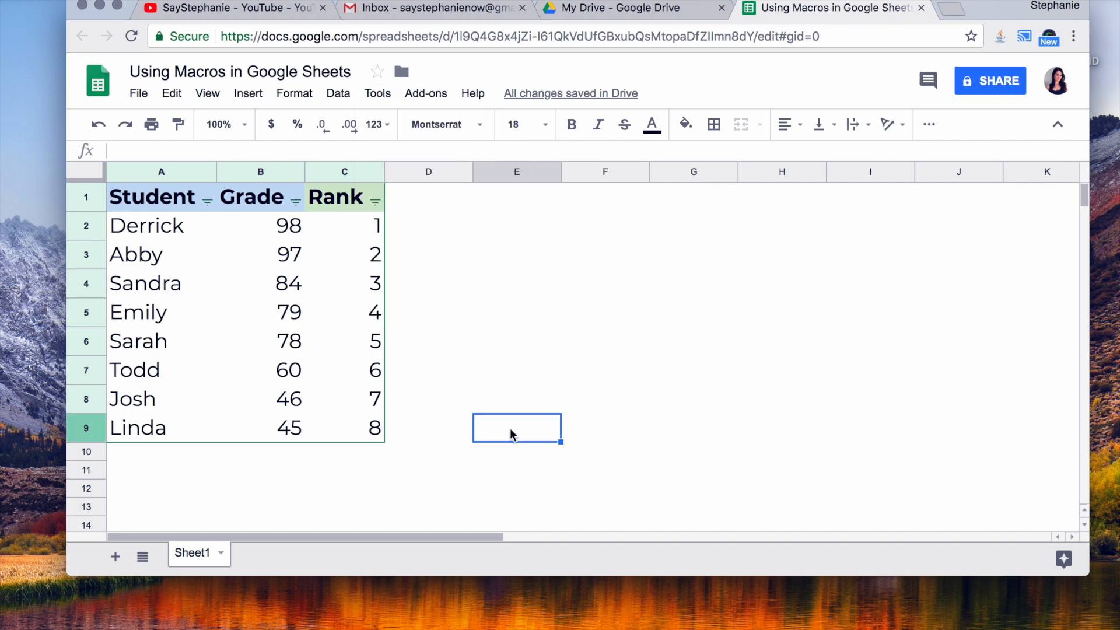
{"action": "left_click", "coordinate": [260, 255]}
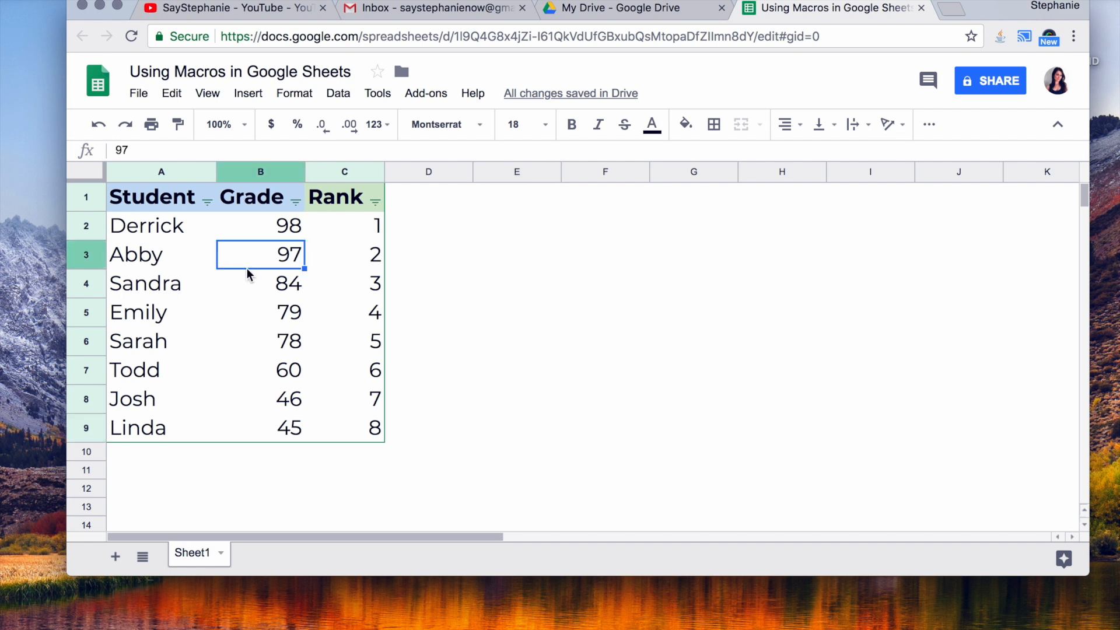
{"action": "mouse_move", "coordinate": [284, 340]}
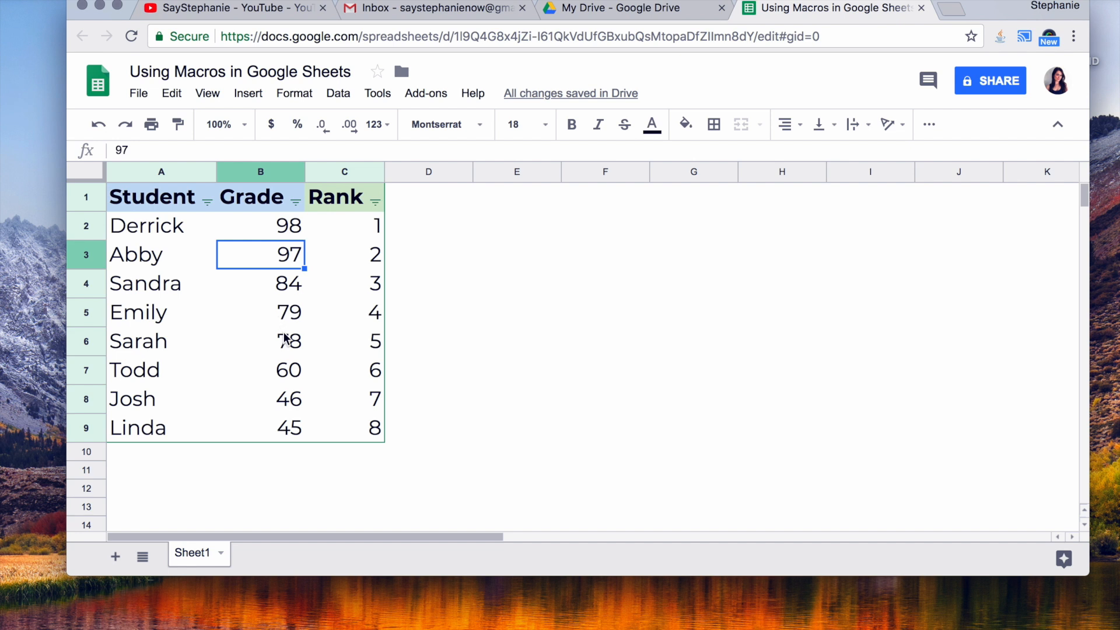
{"action": "left_click", "coordinate": [260, 427]}
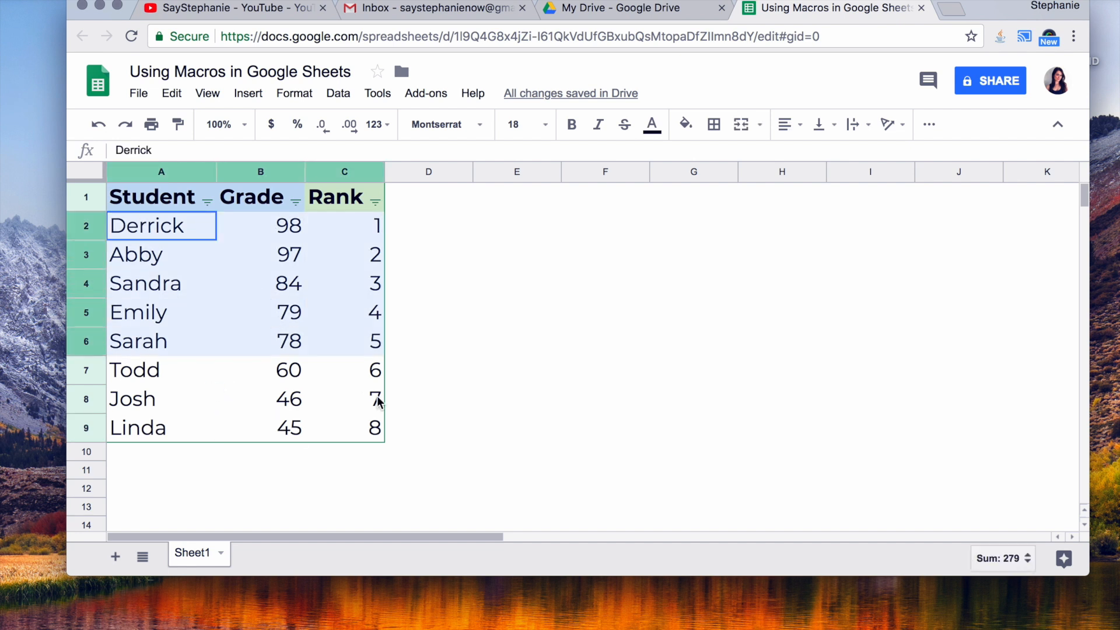
{"action": "left_click", "coordinate": [428, 451]}
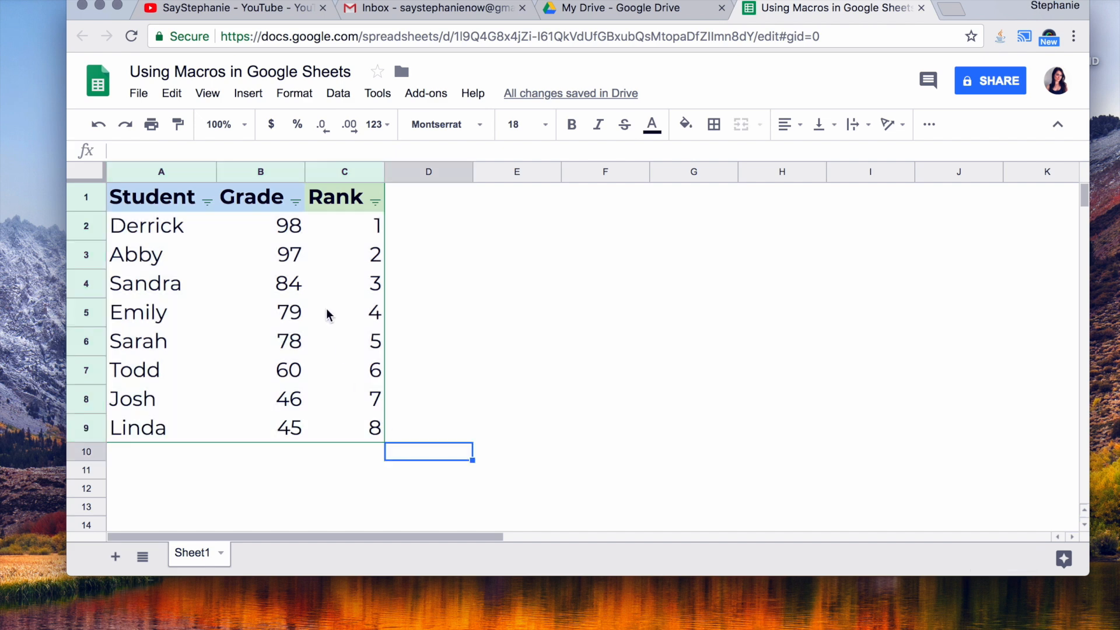
{"action": "mouse_move", "coordinate": [259, 281]}
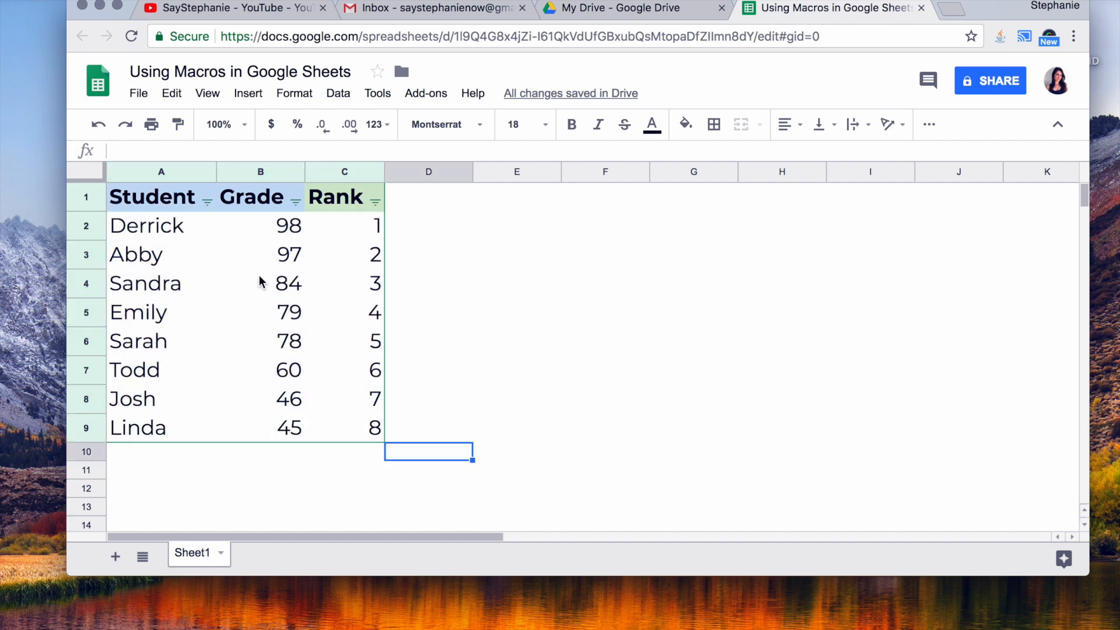
{"action": "left_click", "coordinate": [260, 255]}
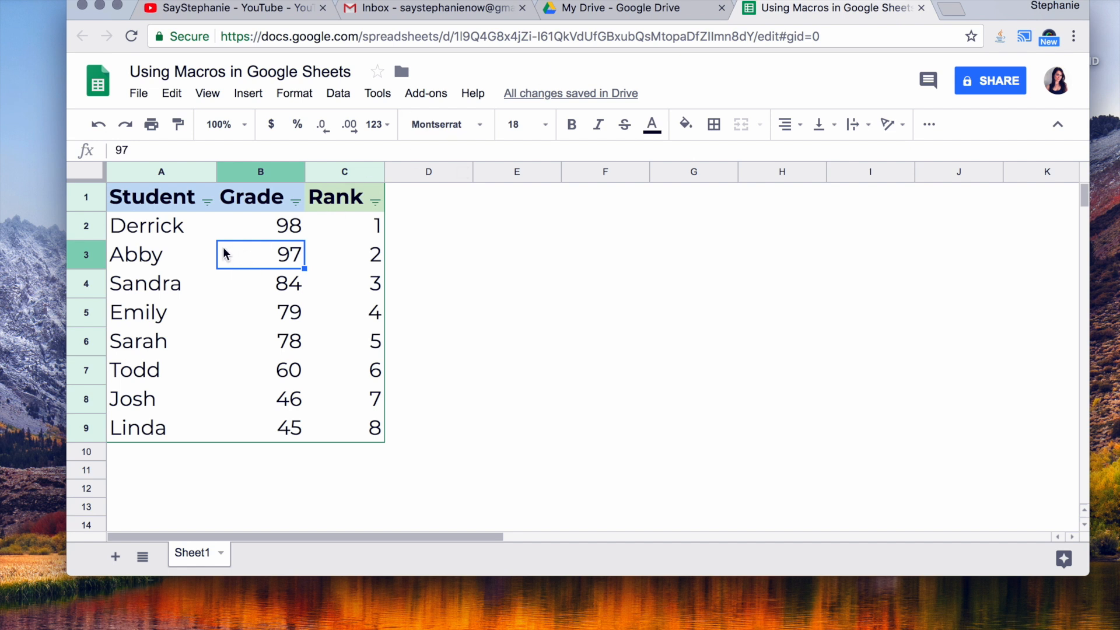
{"action": "left_click", "coordinate": [162, 226]}
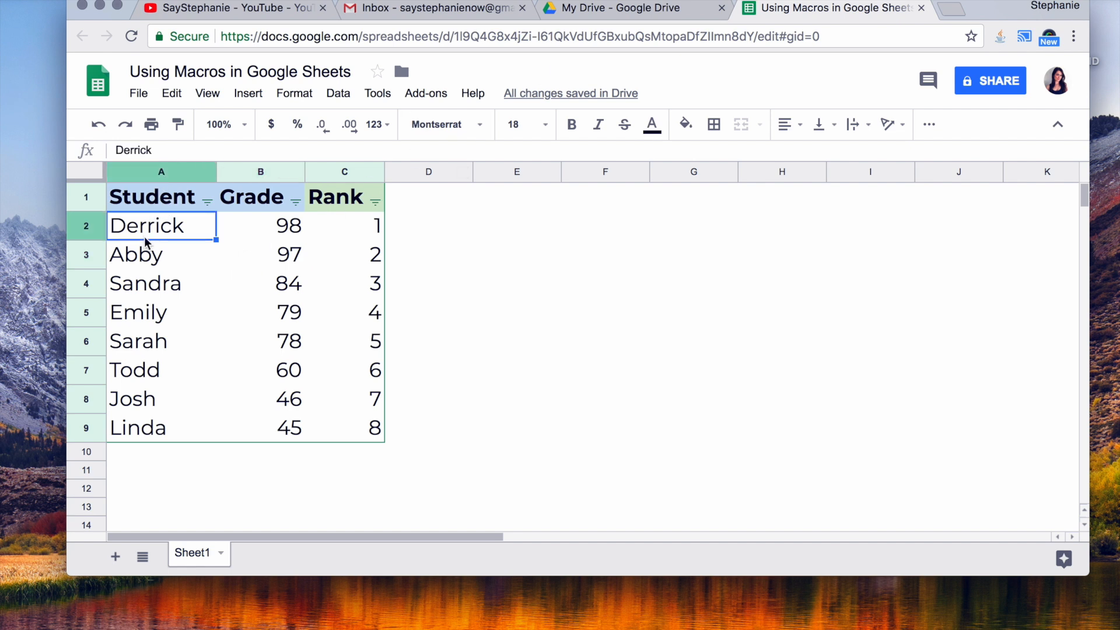
{"action": "mouse_move", "coordinate": [144, 345]}
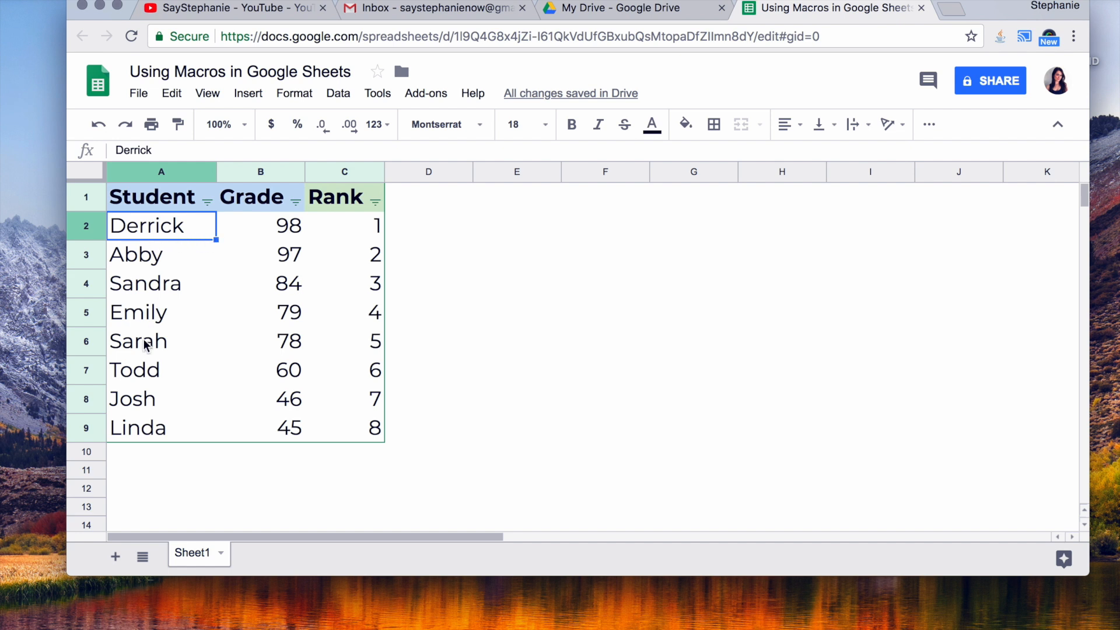
{"action": "mouse_move", "coordinate": [149, 278]}
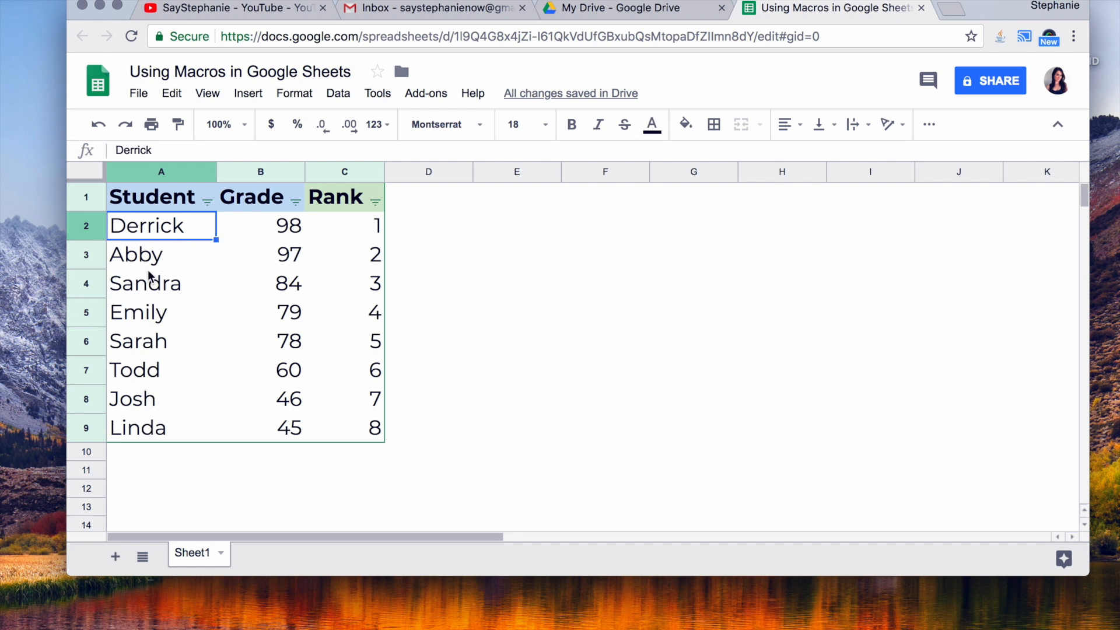
{"action": "left_click", "coordinate": [344, 312]}
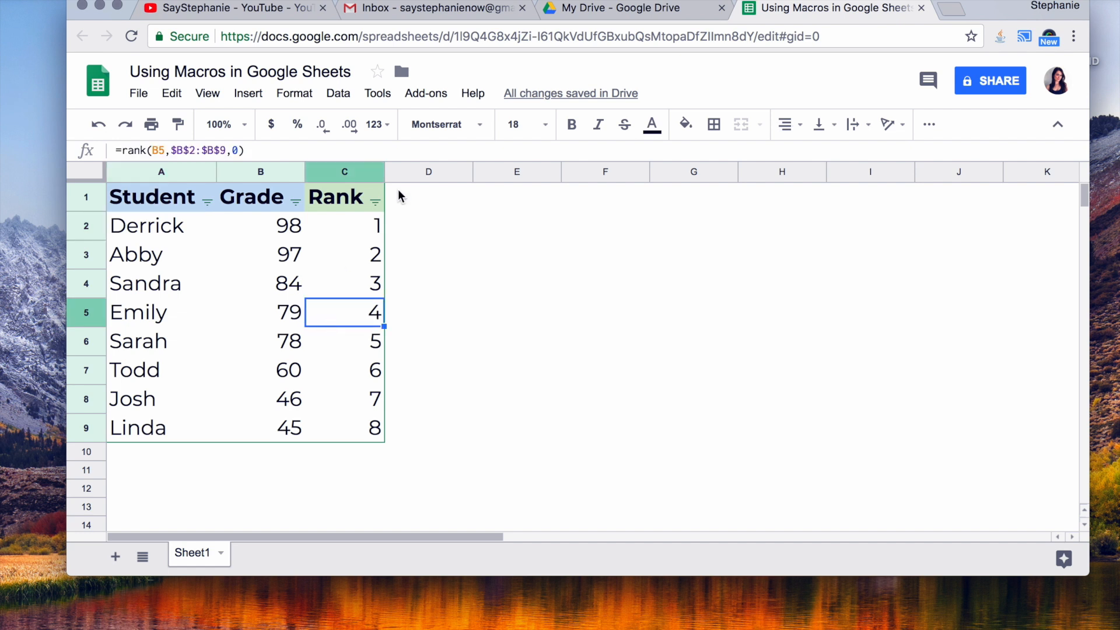
{"action": "left_click", "coordinate": [294, 202]}
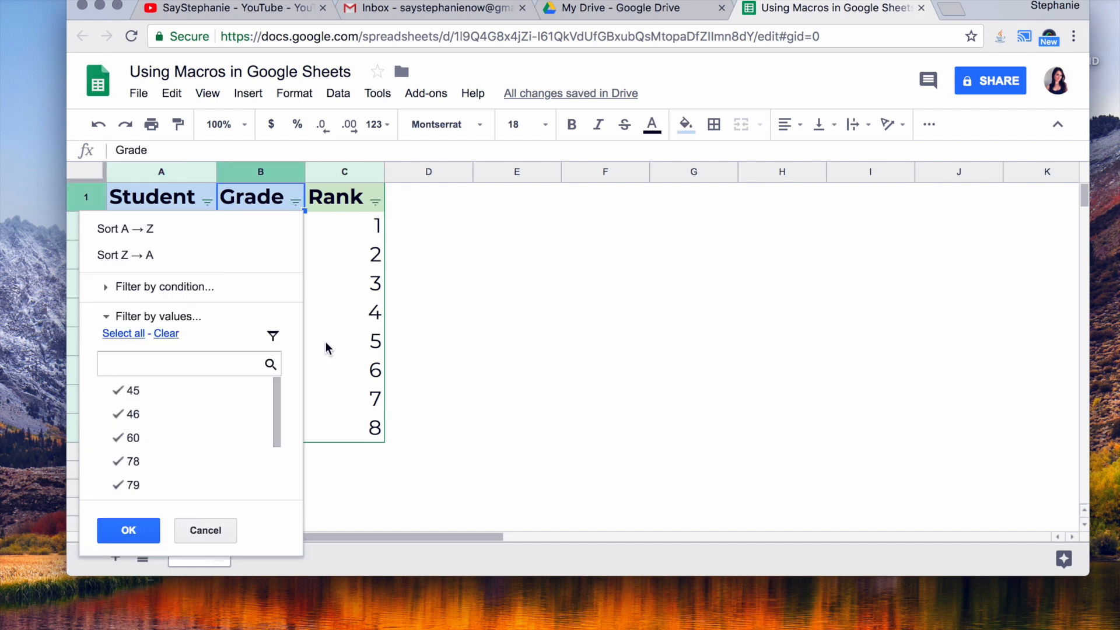
{"action": "left_click", "coordinate": [127, 531]}
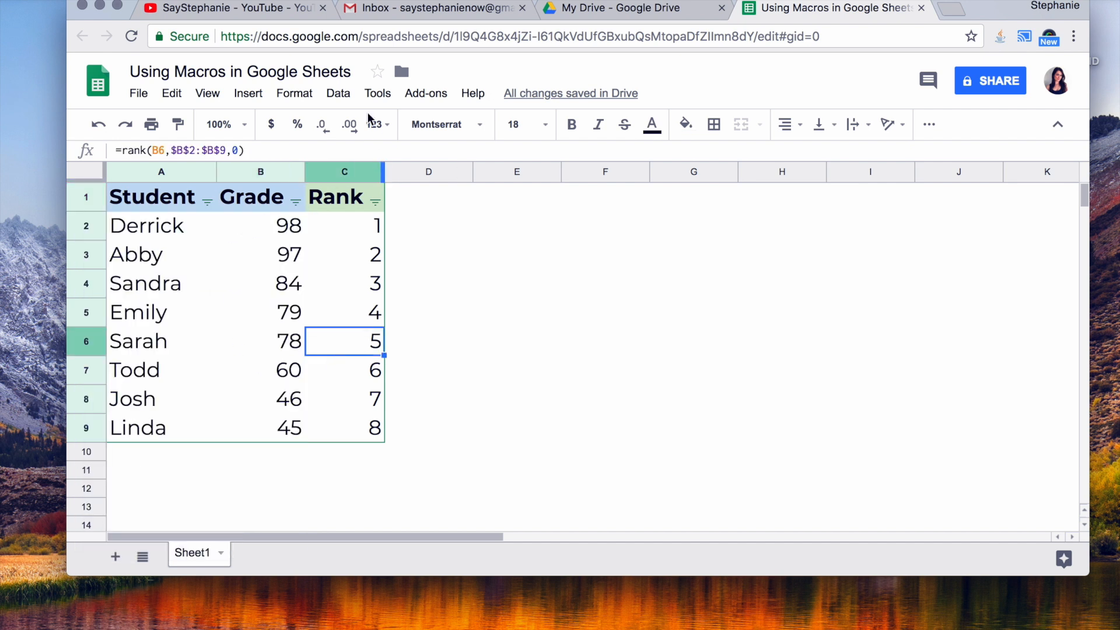
Begin macro recording via Tools > Macros > Record macro
{"action": "left_click", "coordinate": [338, 93]}
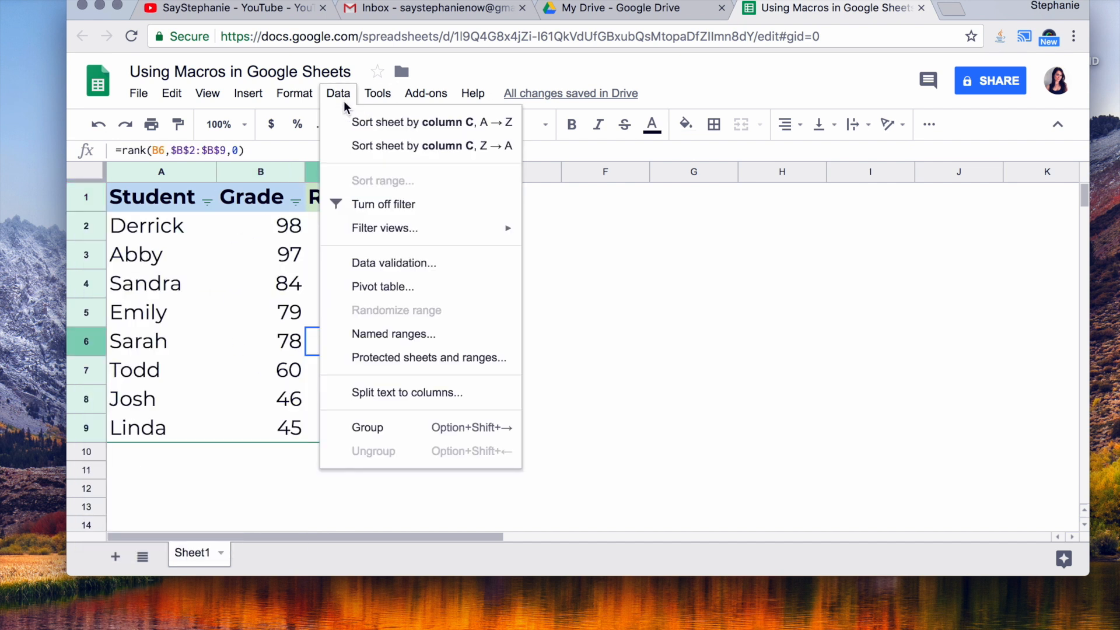
{"action": "left_click", "coordinate": [377, 93]}
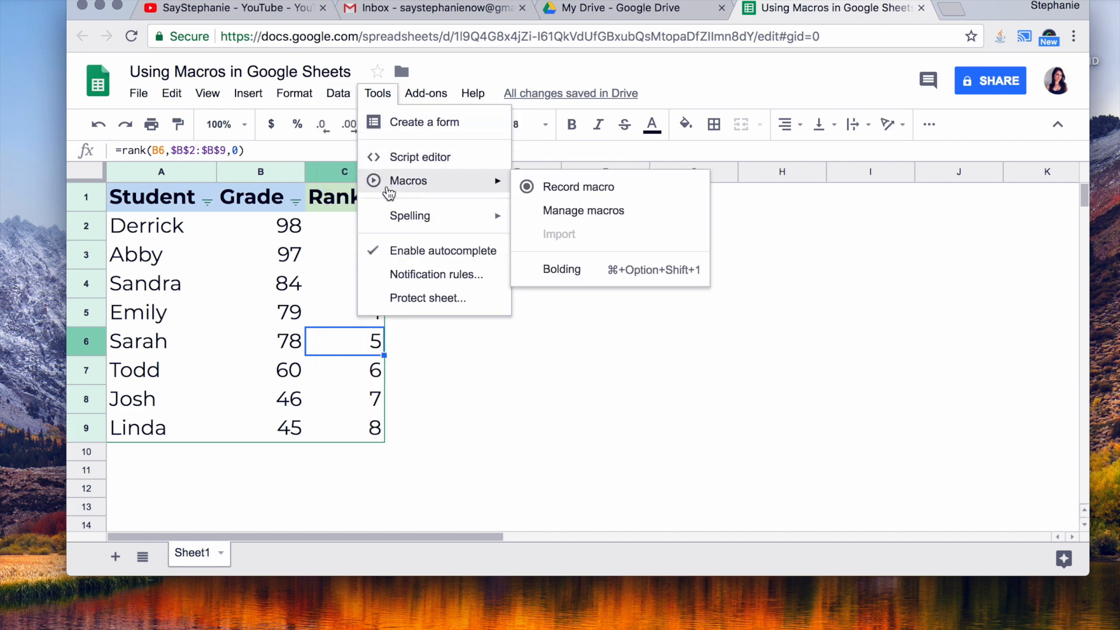
{"action": "mouse_move", "coordinate": [545, 200]}
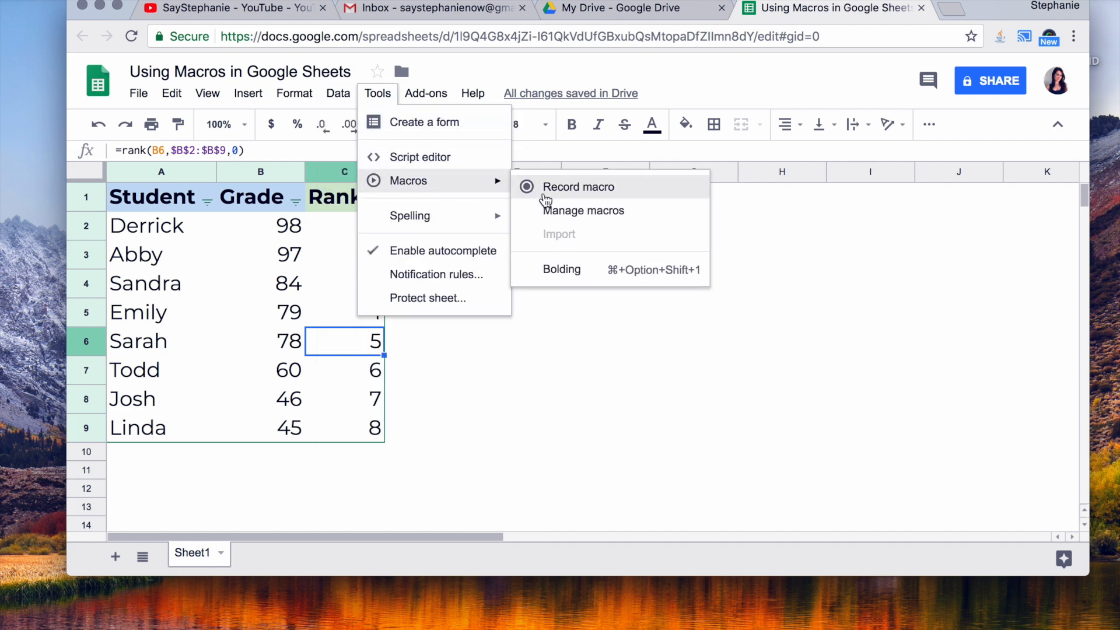
{"action": "mouse_move", "coordinate": [582, 199]}
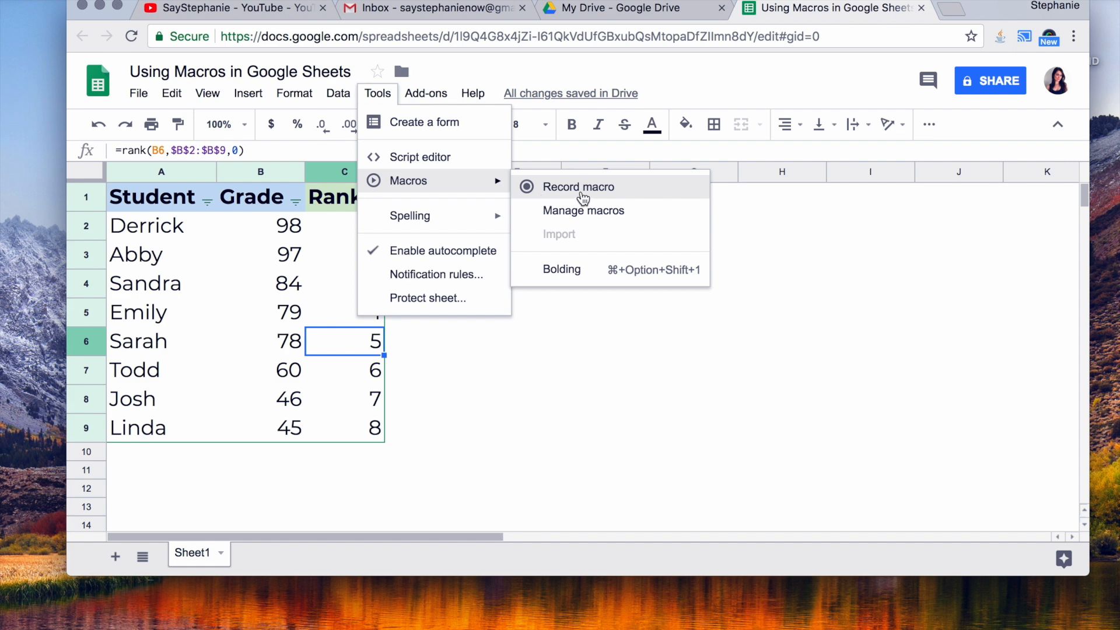
{"action": "left_click", "coordinate": [579, 187]}
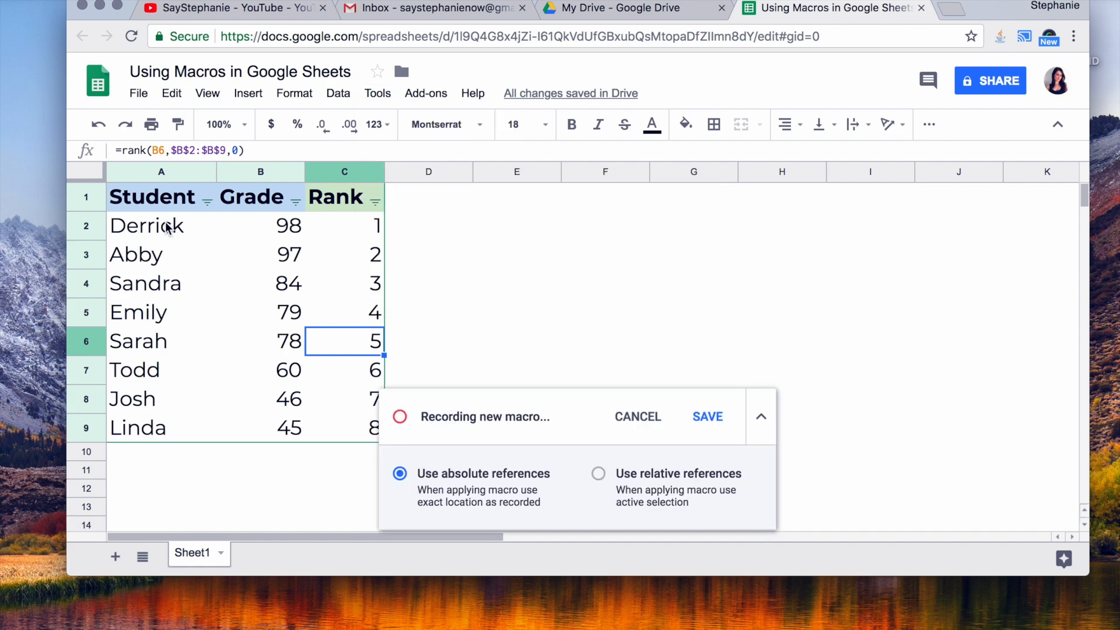
Bold the student names in column A and sort grades ascending, putting Linda first
{"action": "left_click", "coordinate": [161, 225]}
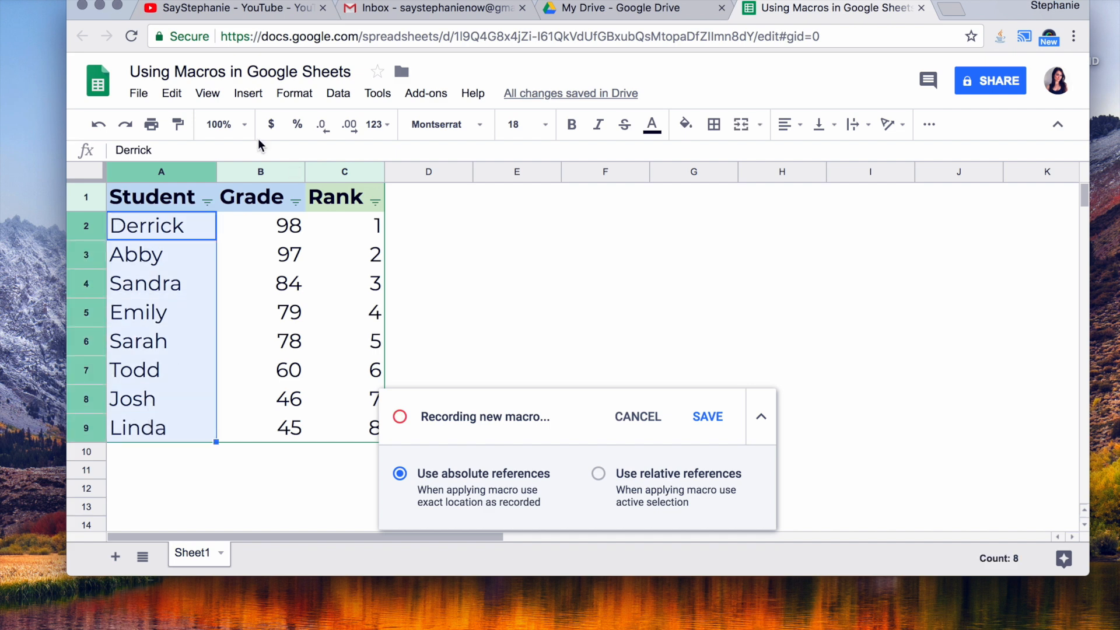
{"action": "left_click", "coordinate": [571, 124]}
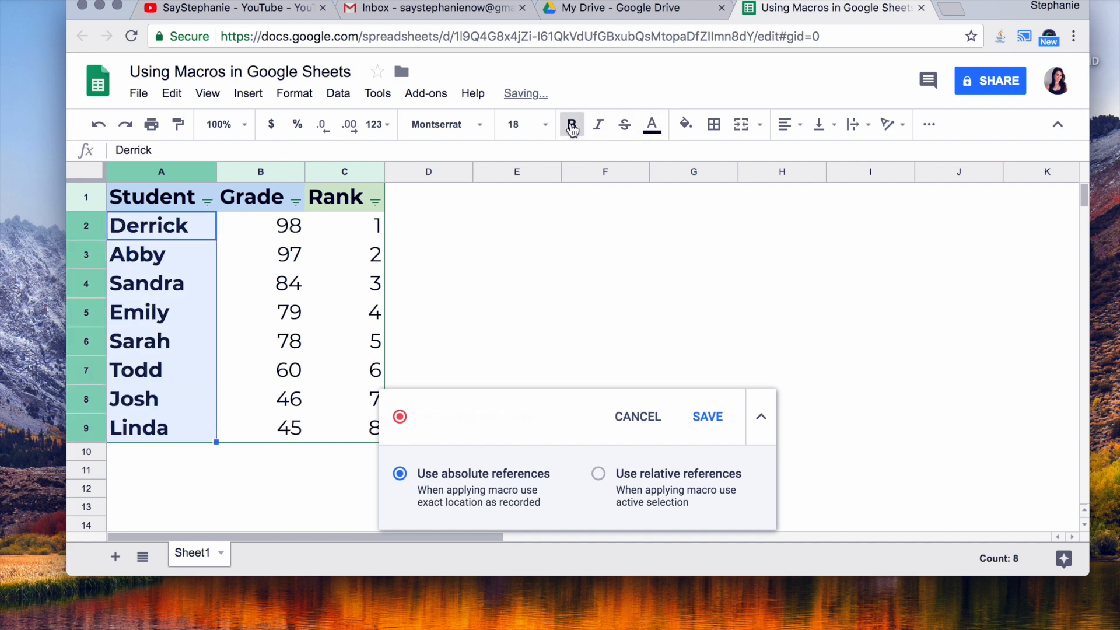
{"action": "left_click", "coordinate": [571, 124]}
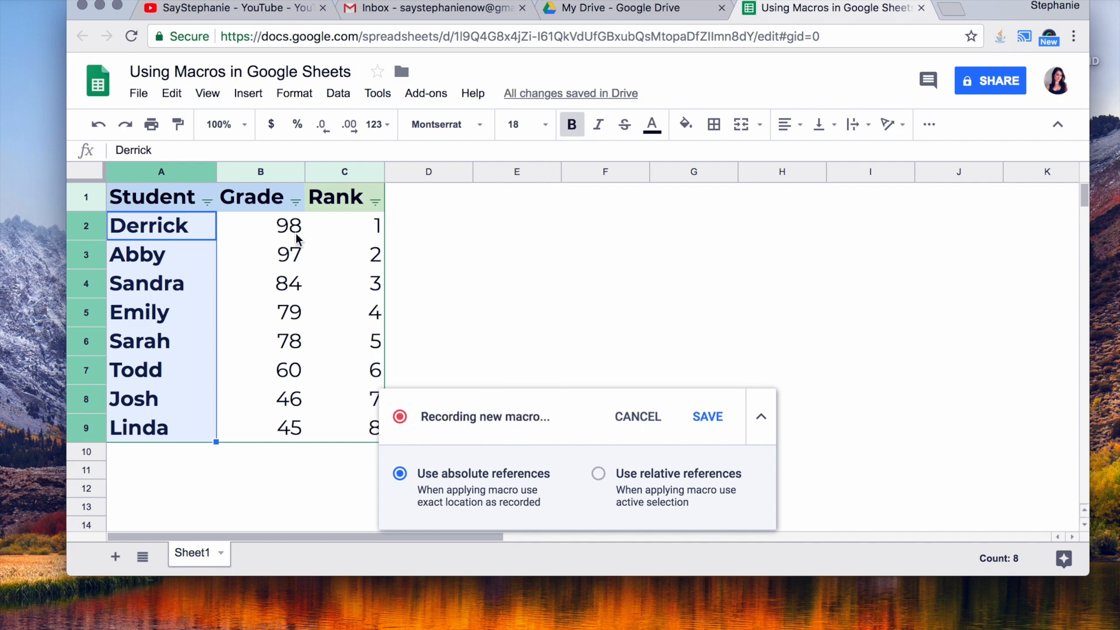
{"action": "left_click", "coordinate": [293, 198]}
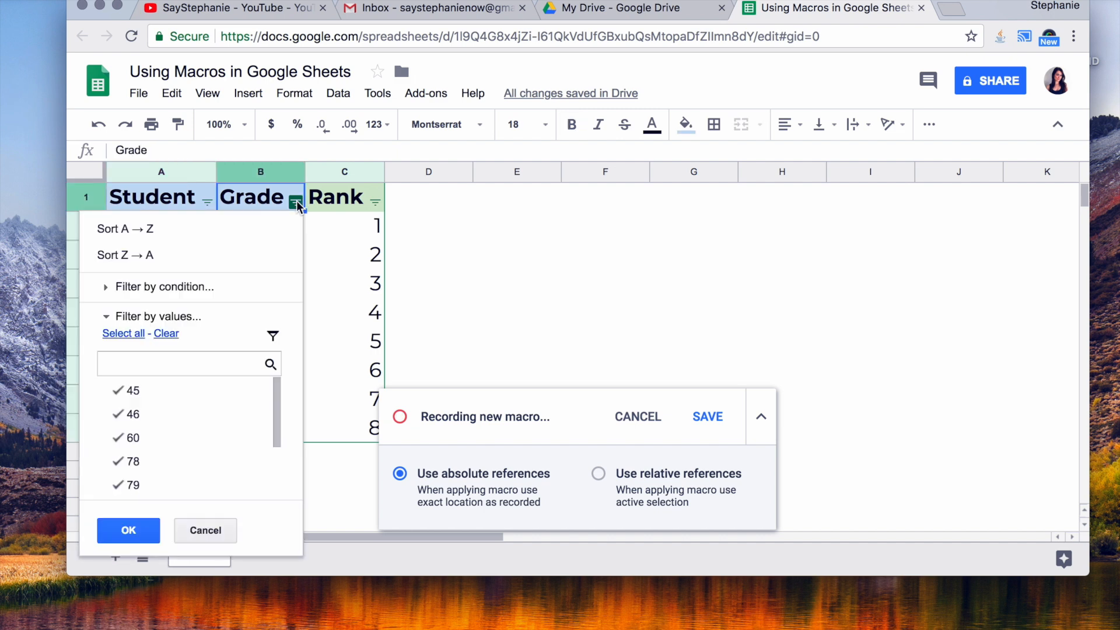
{"action": "mouse_move", "coordinate": [191, 239]}
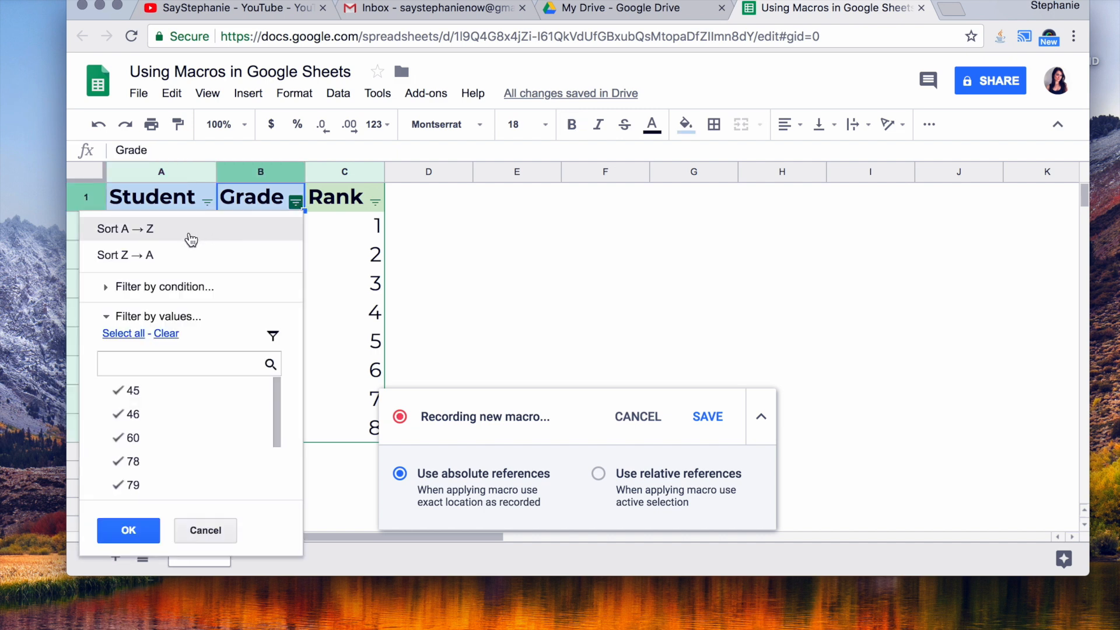
{"action": "left_click", "coordinate": [128, 530]}
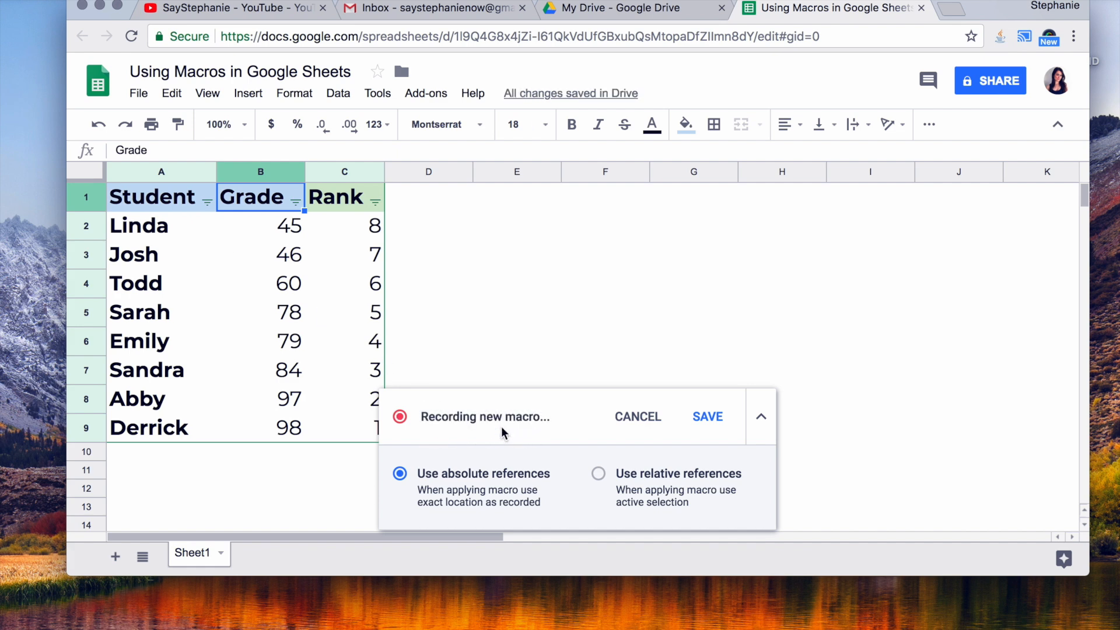
{"action": "mouse_move", "coordinate": [501, 361]}
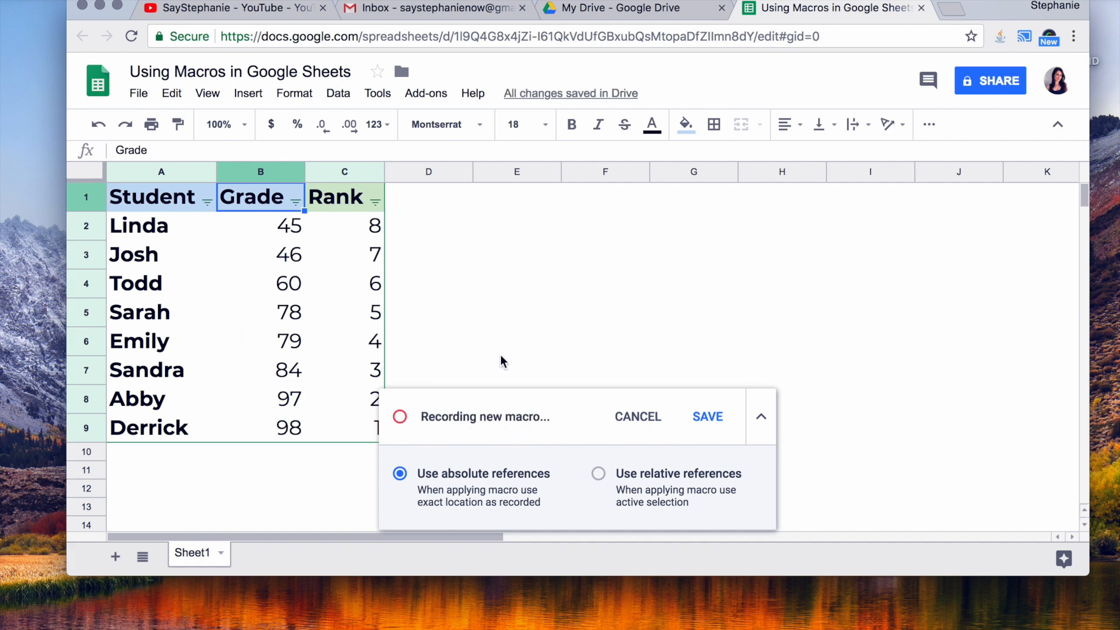
Save the recording as macro 'Sort by Grade' with shortcut number 2
{"action": "left_click", "coordinate": [707, 416]}
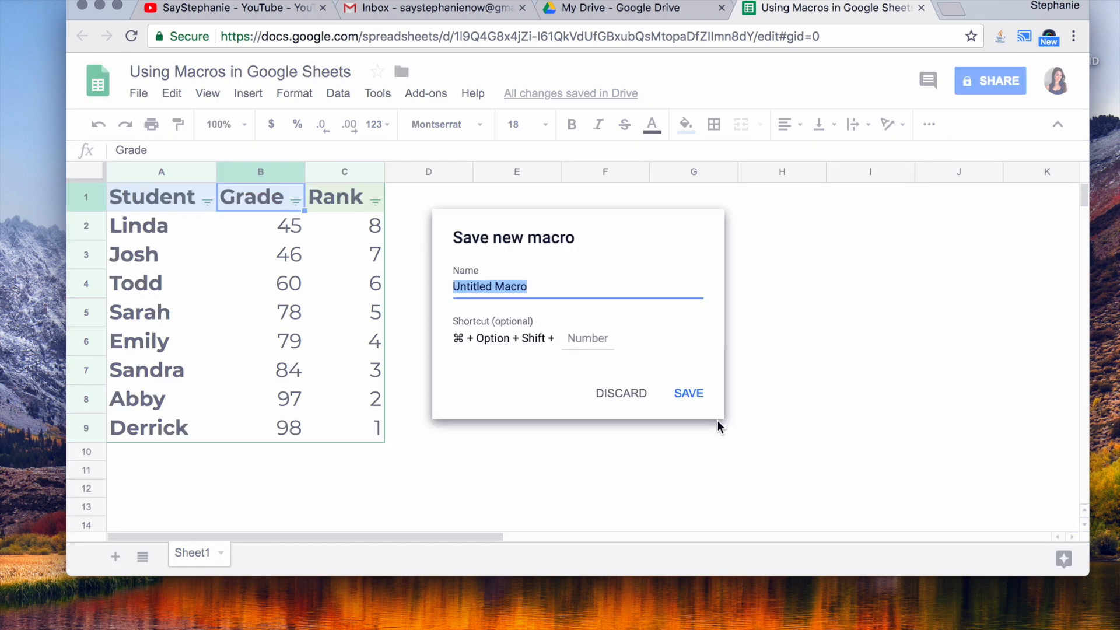
{"action": "mouse_move", "coordinate": [504, 317]}
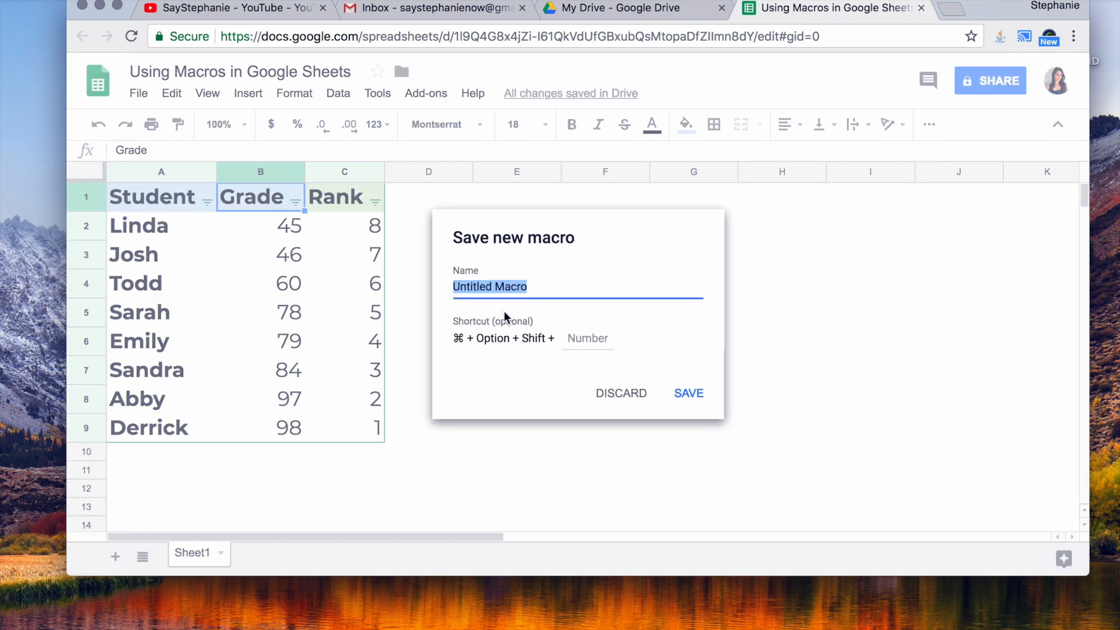
{"action": "type", "text": "S"}
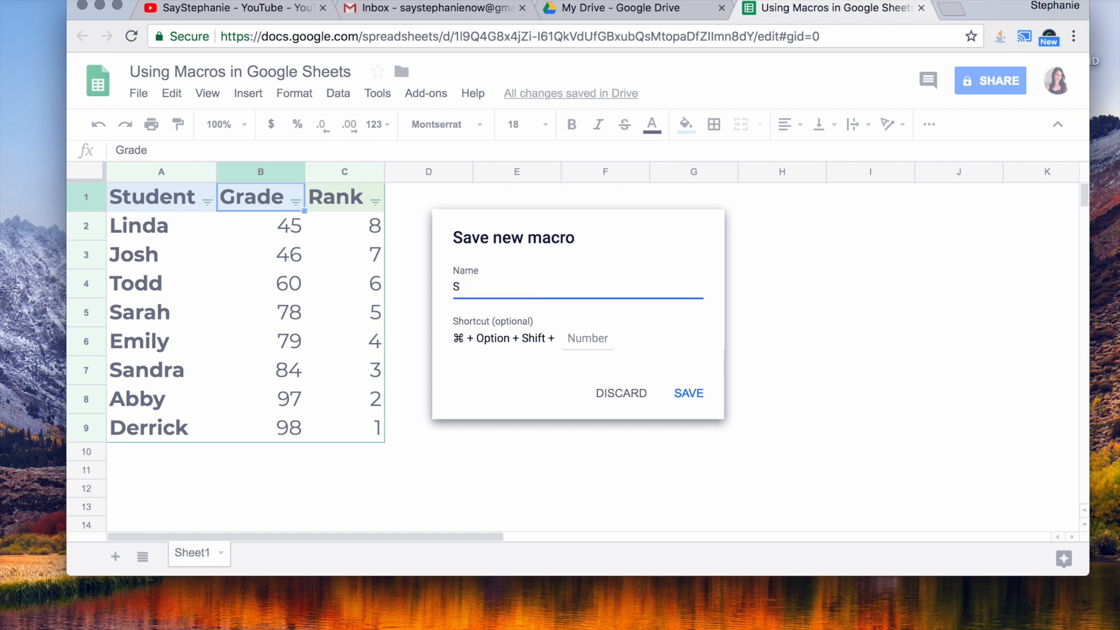
{"action": "type", "text": "ort by"}
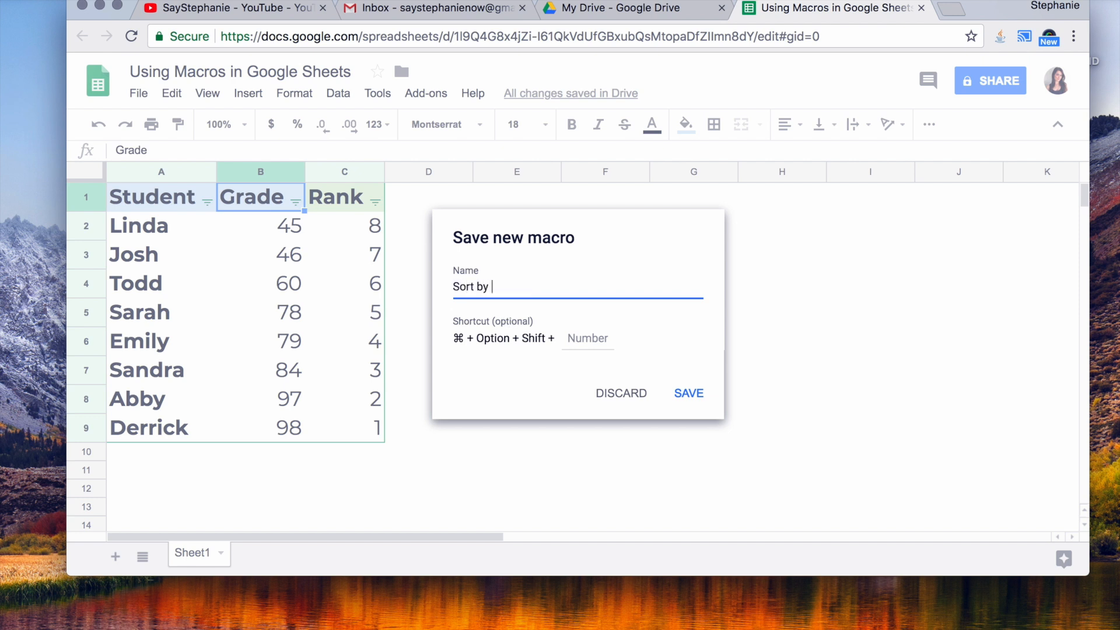
{"action": "type", "text": "Grade"}
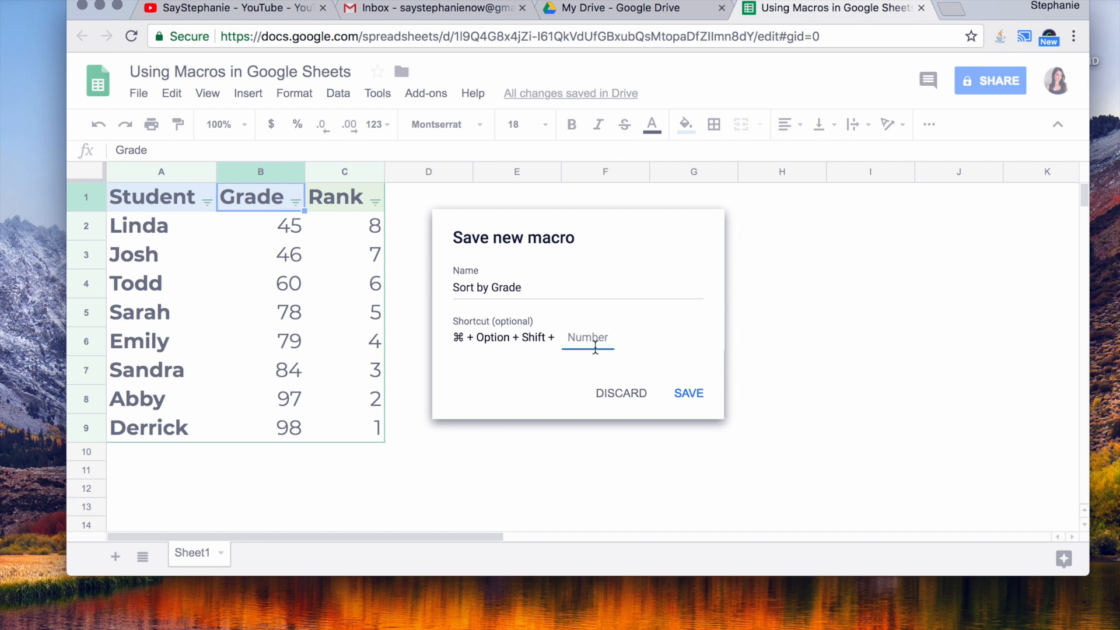
{"action": "mouse_move", "coordinate": [566, 359]}
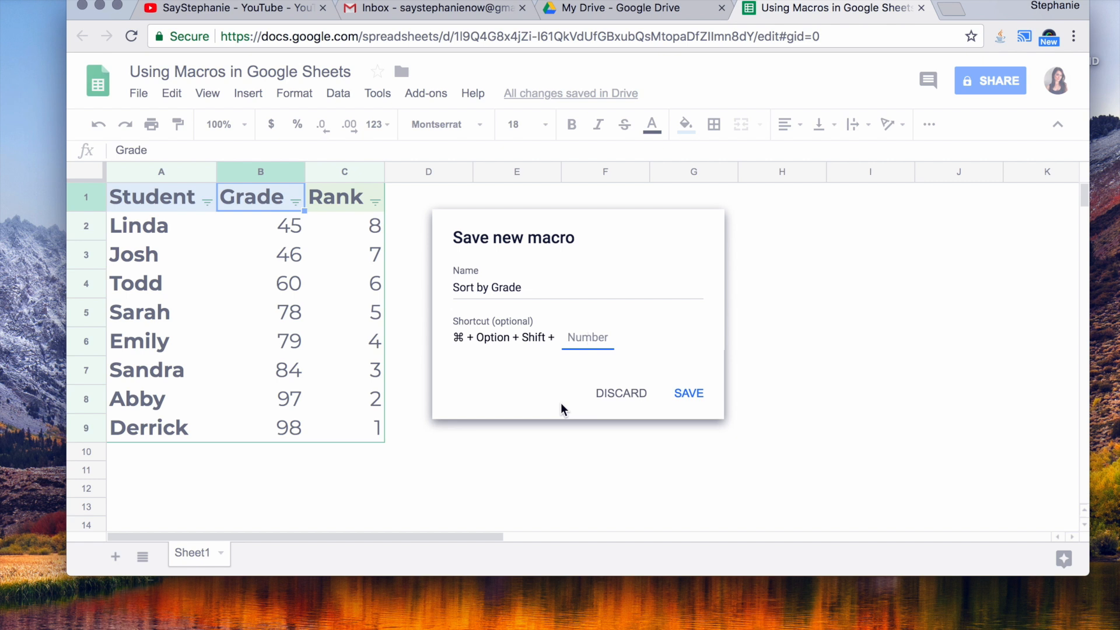
{"action": "type", "text": "2"}
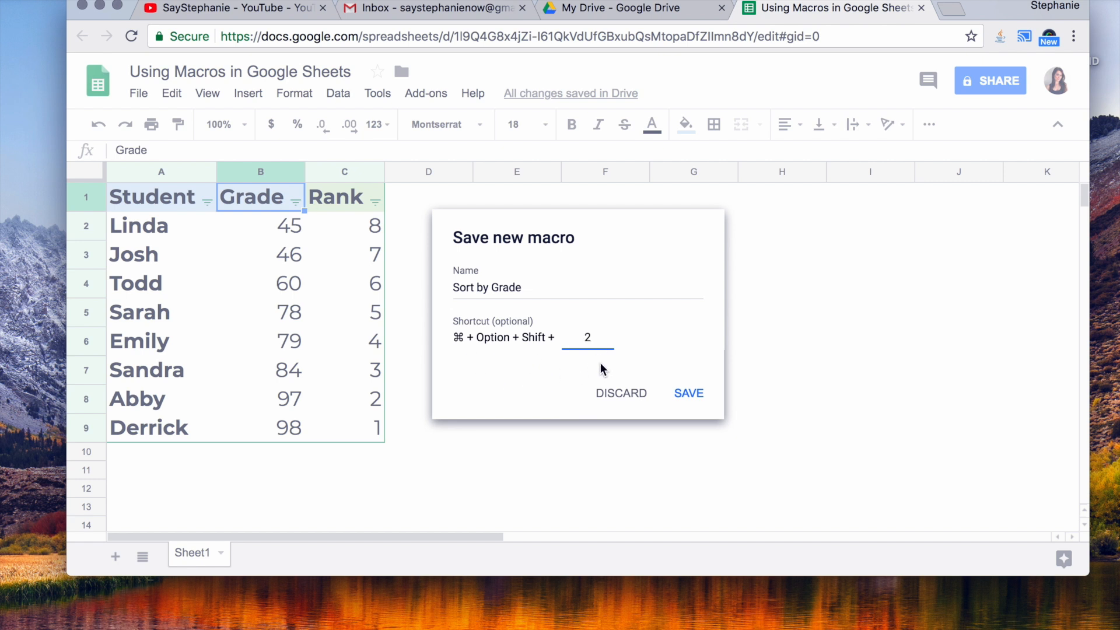
{"action": "mouse_move", "coordinate": [675, 384]}
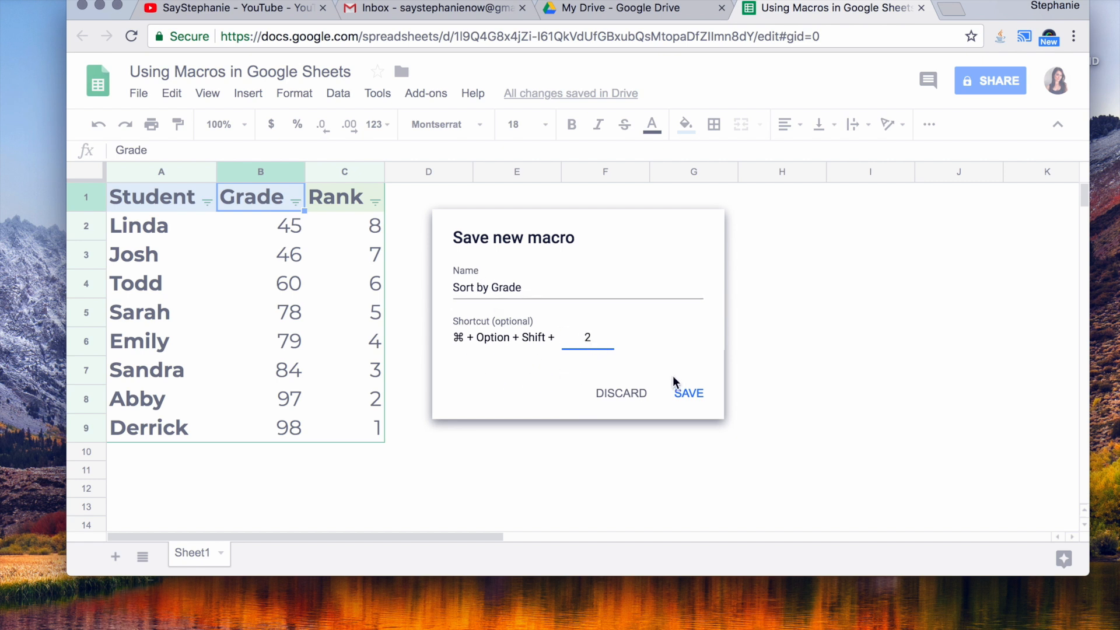
{"action": "left_click", "coordinate": [688, 393]}
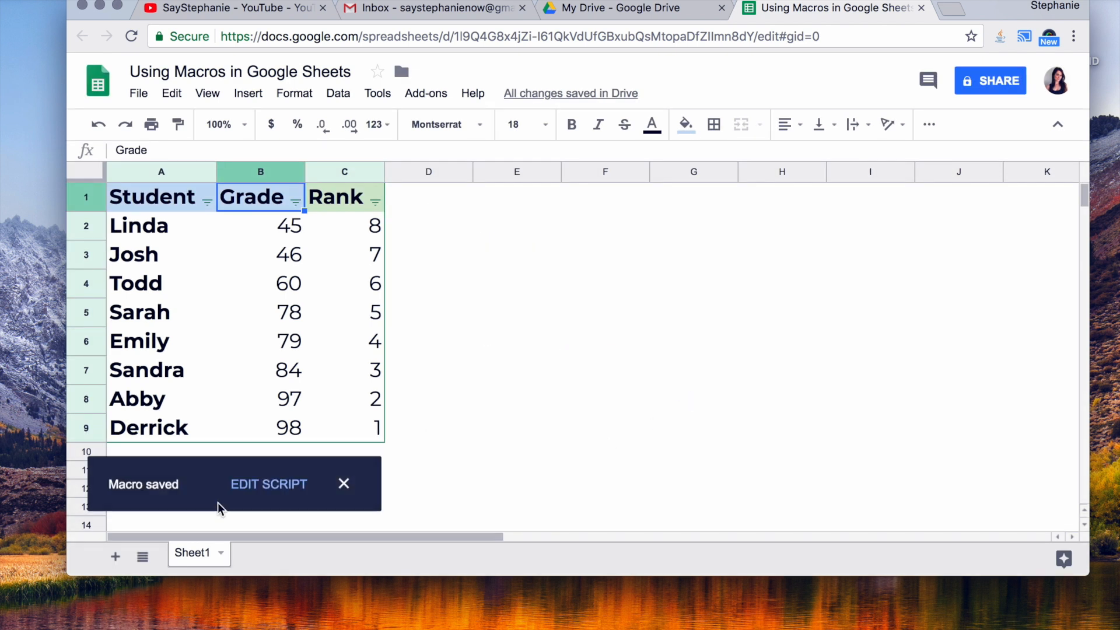
Undo the bold and sort edits so Derrick is first and names are unbolded
{"action": "left_click", "coordinate": [693, 254]}
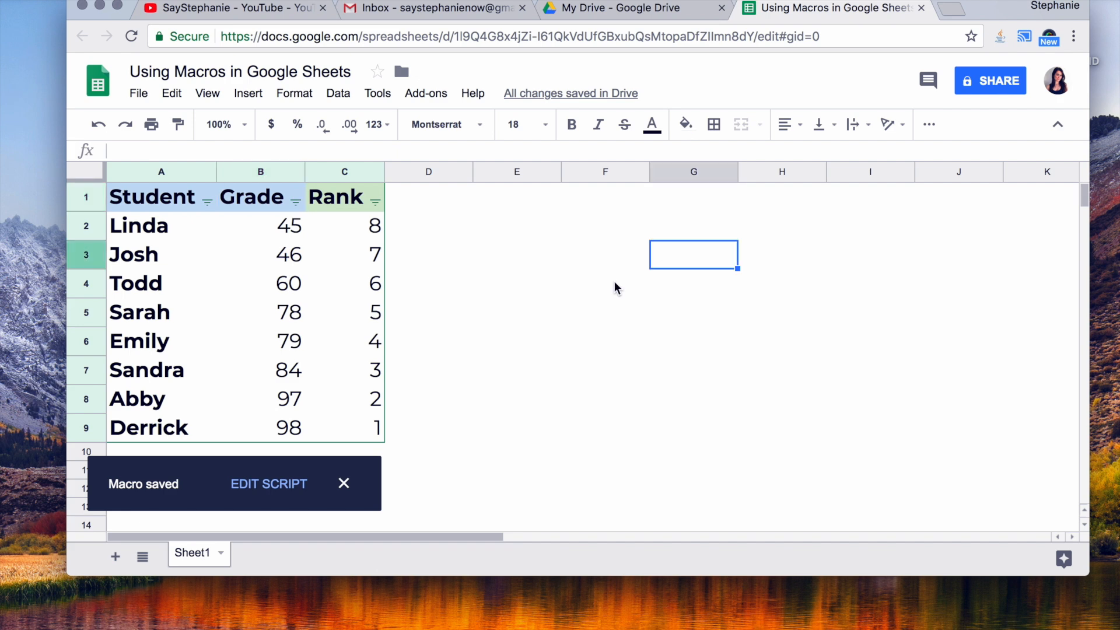
{"action": "left_click", "coordinate": [161, 226]}
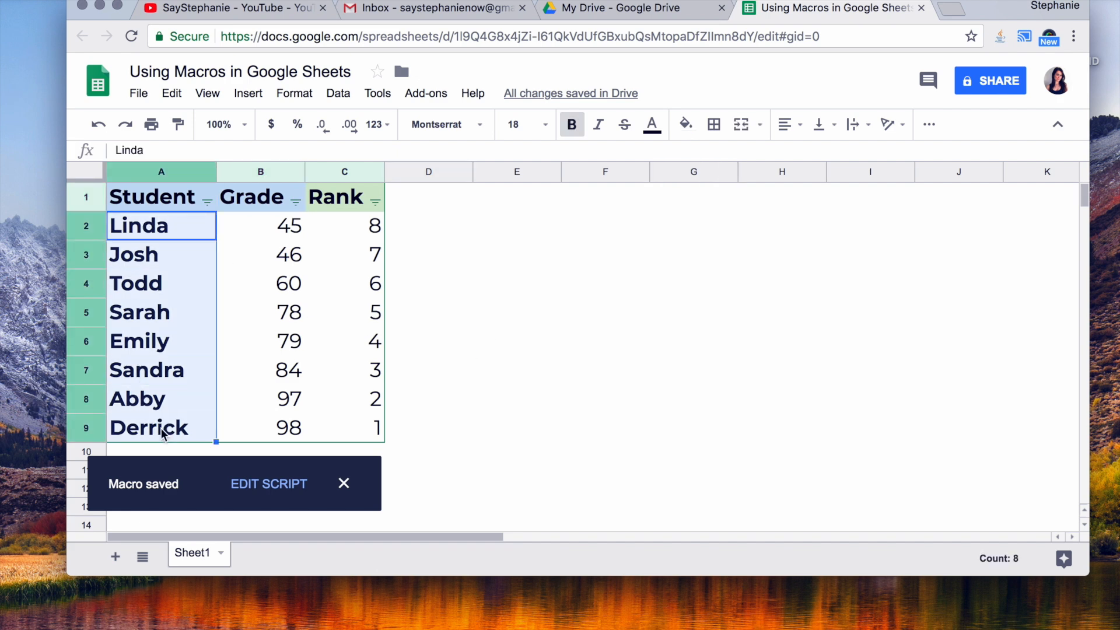
{"action": "left_click", "coordinate": [344, 283]}
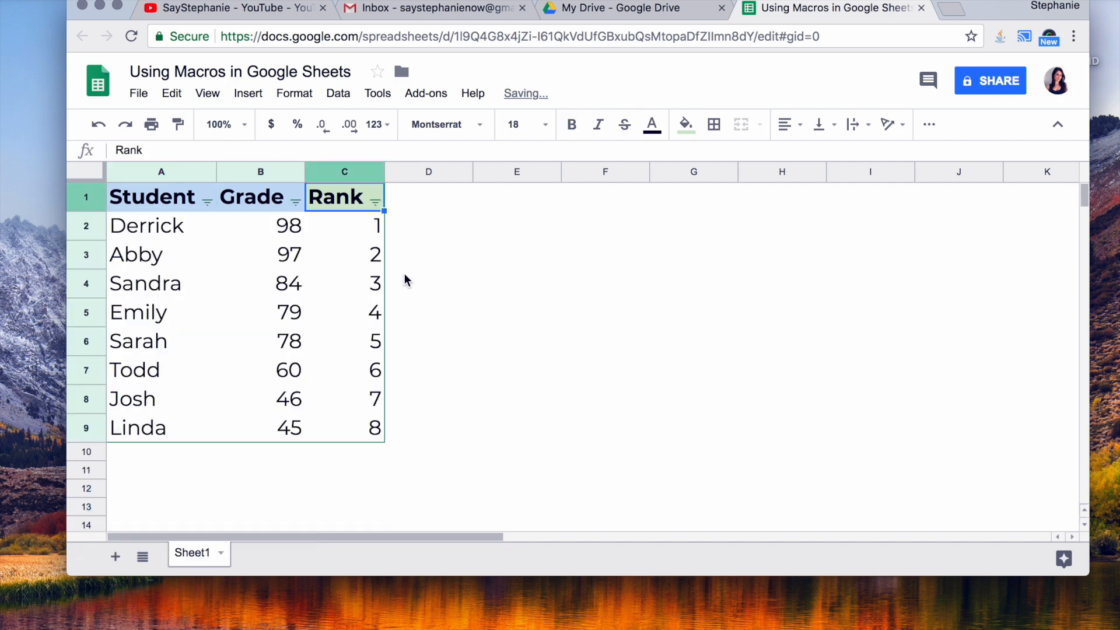
{"action": "left_click", "coordinate": [429, 283]}
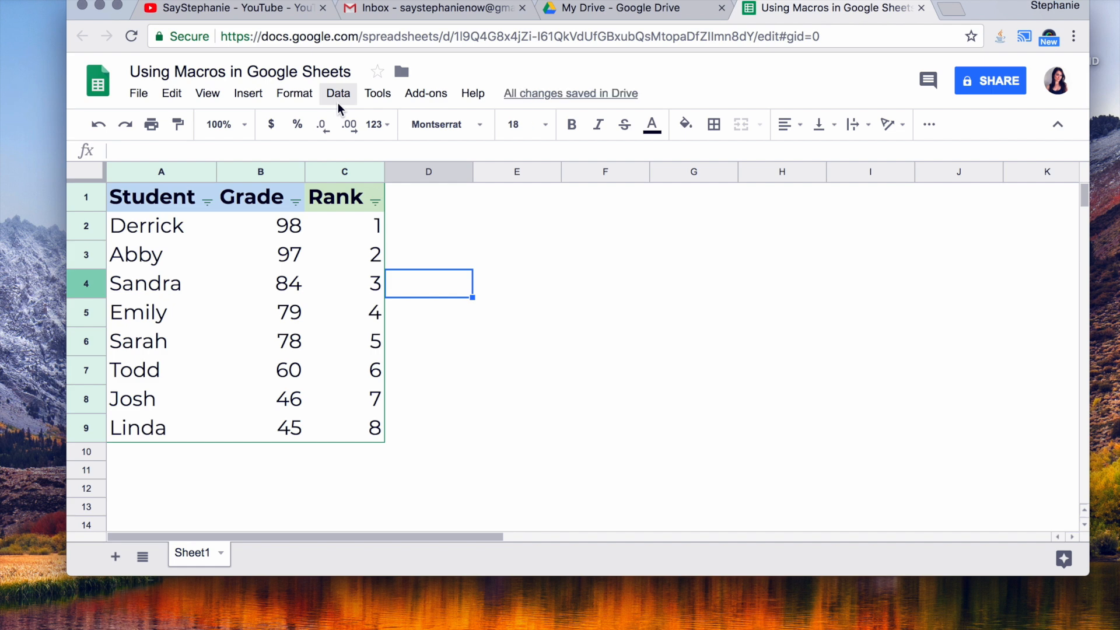
Run the Sort by Grade macro, re-bolding names and sorting Linda to the top
{"action": "left_click", "coordinate": [377, 93]}
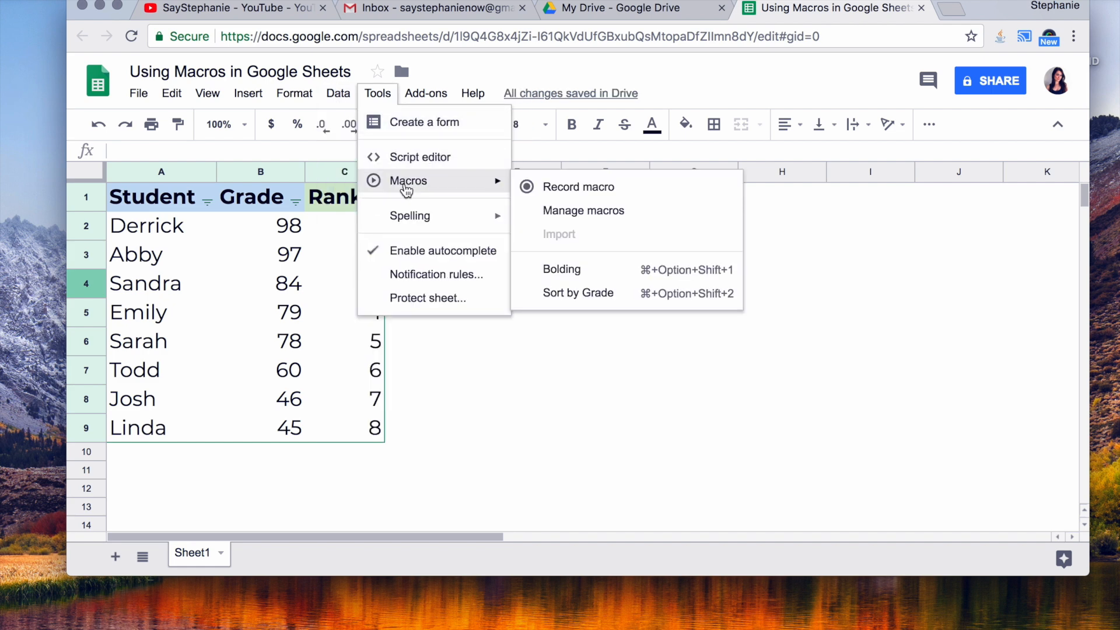
{"action": "mouse_move", "coordinate": [561, 269]}
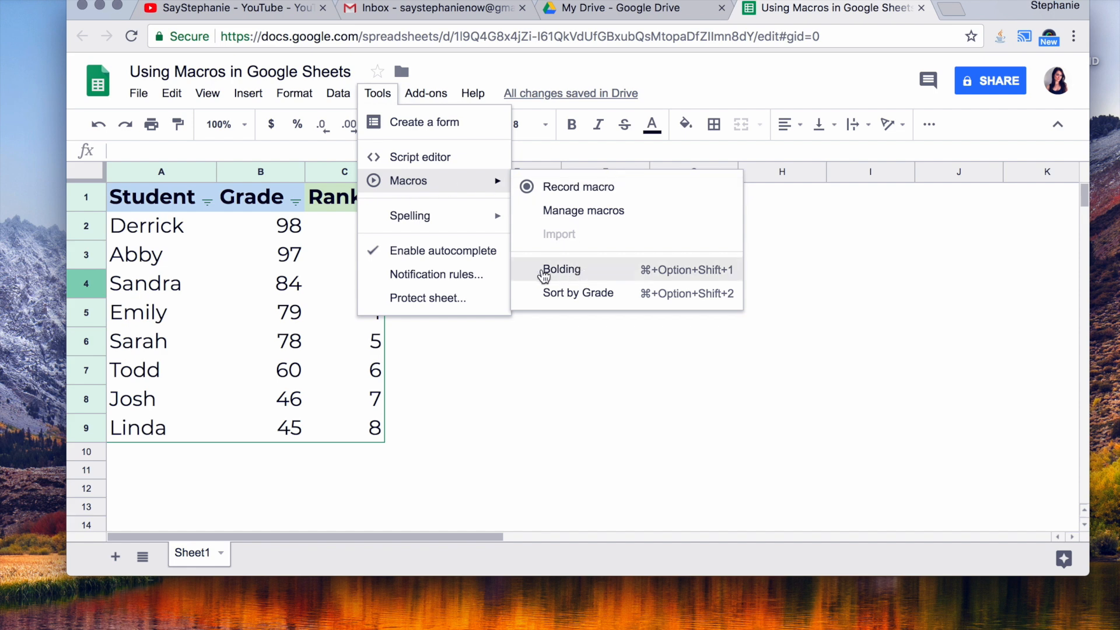
{"action": "mouse_move", "coordinate": [579, 293]}
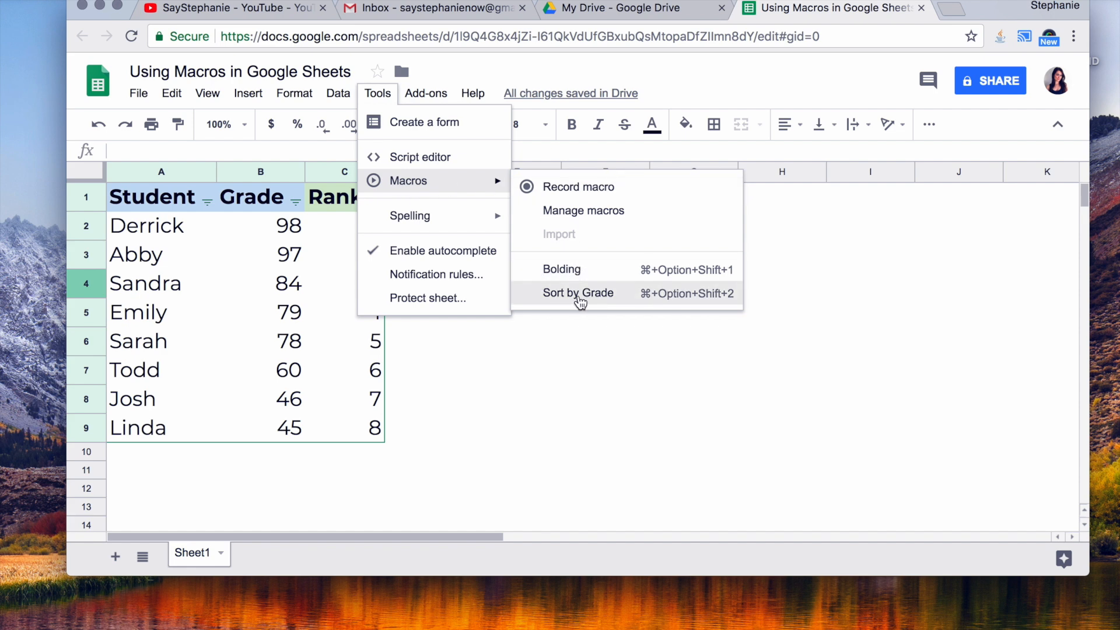
{"action": "mouse_move", "coordinate": [745, 307]}
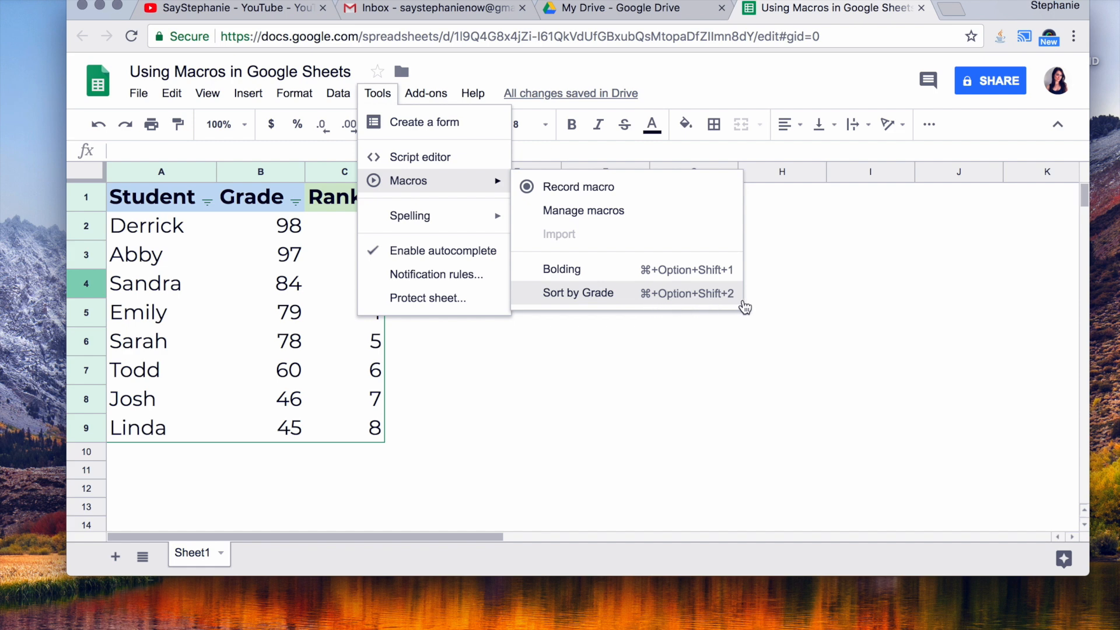
{"action": "mouse_move", "coordinate": [713, 306]}
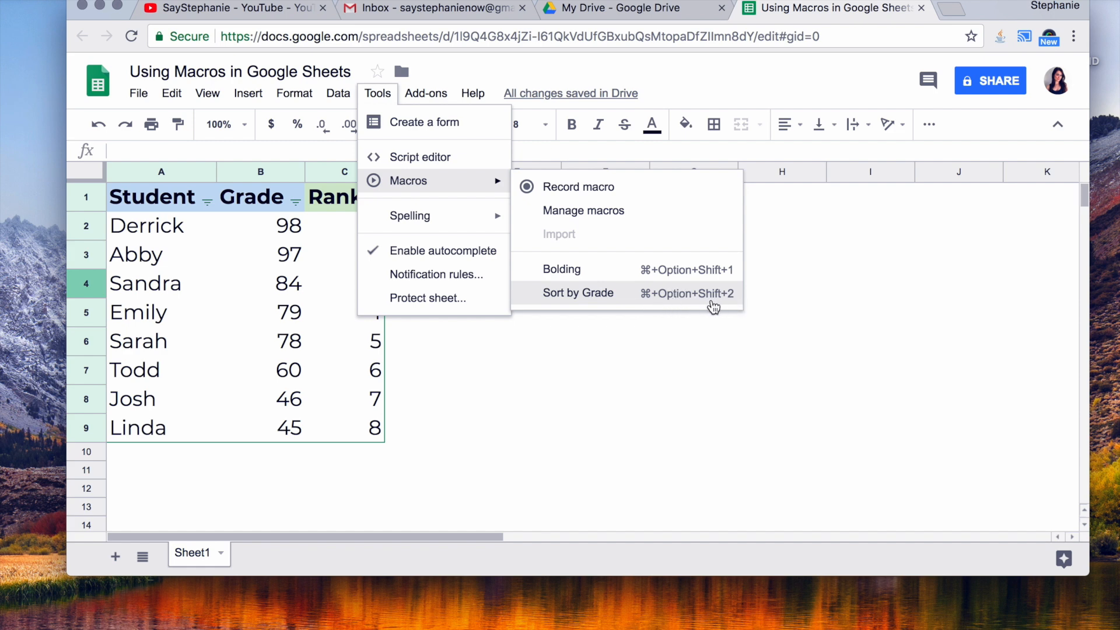
{"action": "mouse_move", "coordinate": [580, 300]}
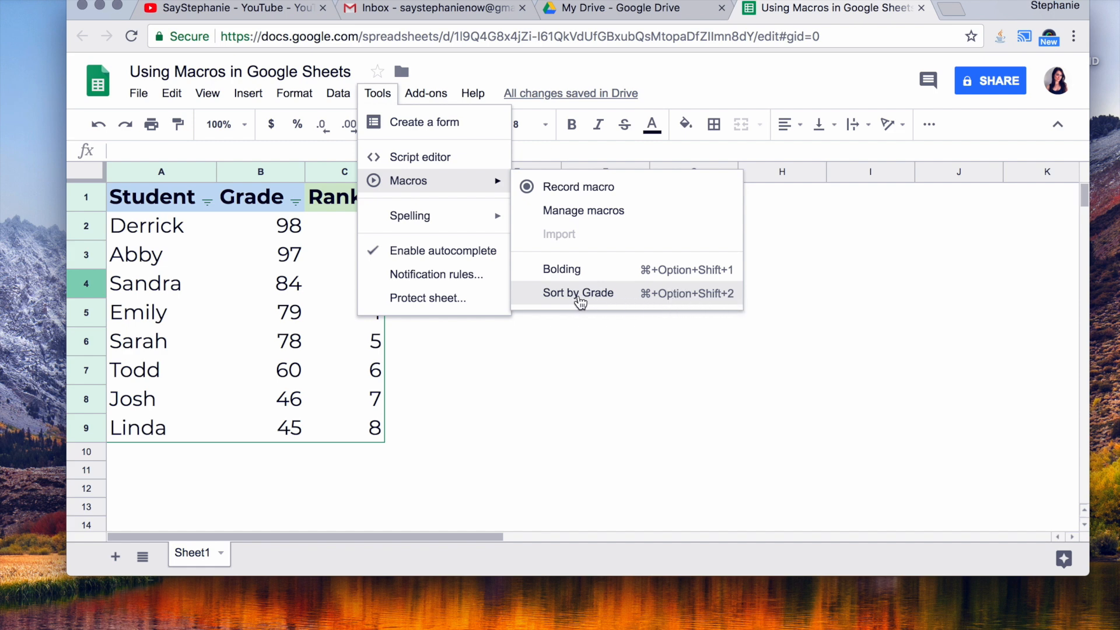
{"action": "left_click", "coordinate": [577, 293]}
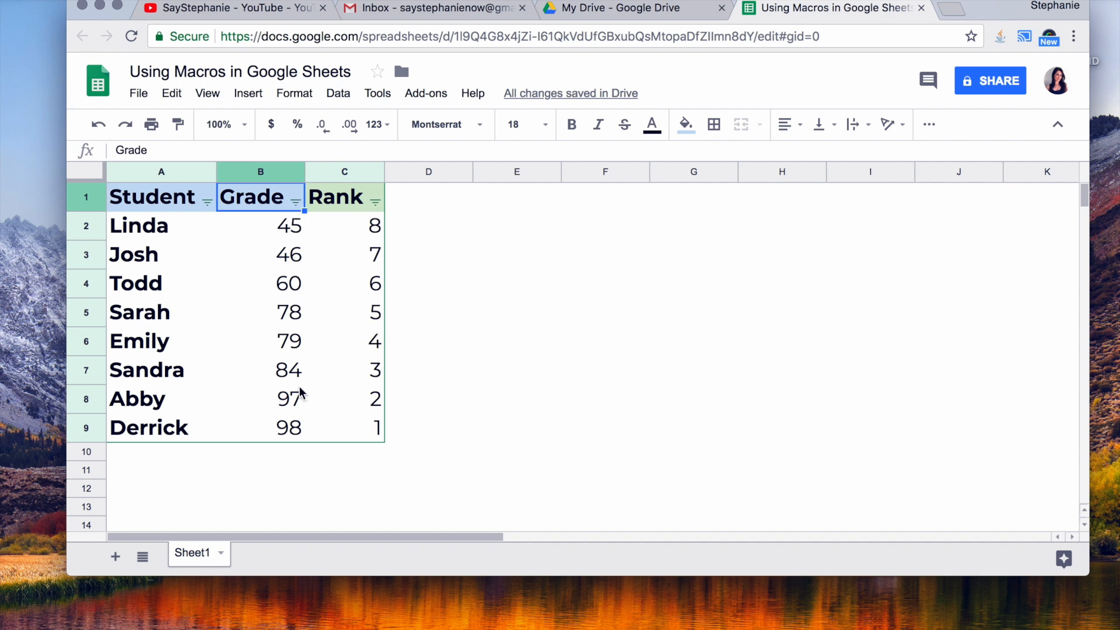
{"action": "mouse_move", "coordinate": [736, 360]}
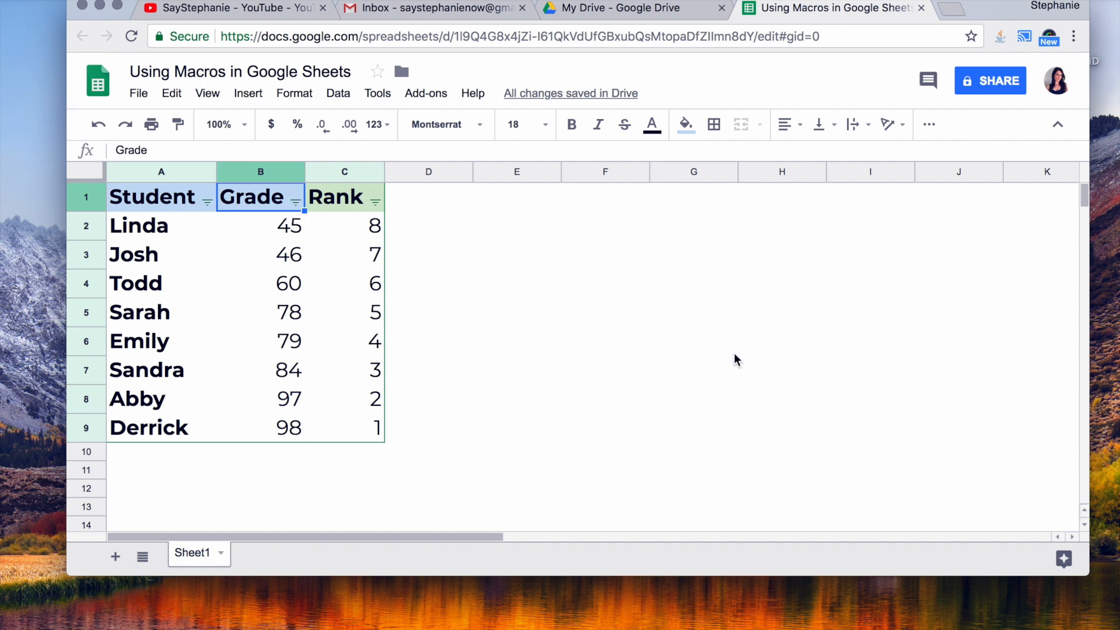
{"action": "mouse_move", "coordinate": [357, 302]}
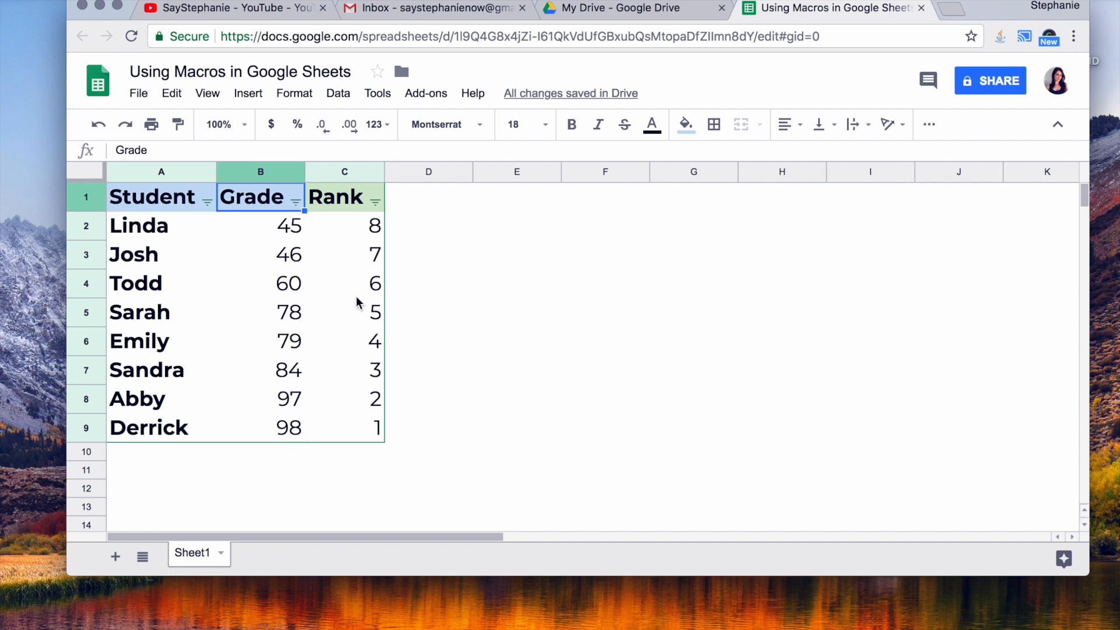
{"action": "mouse_move", "coordinate": [636, 324]}
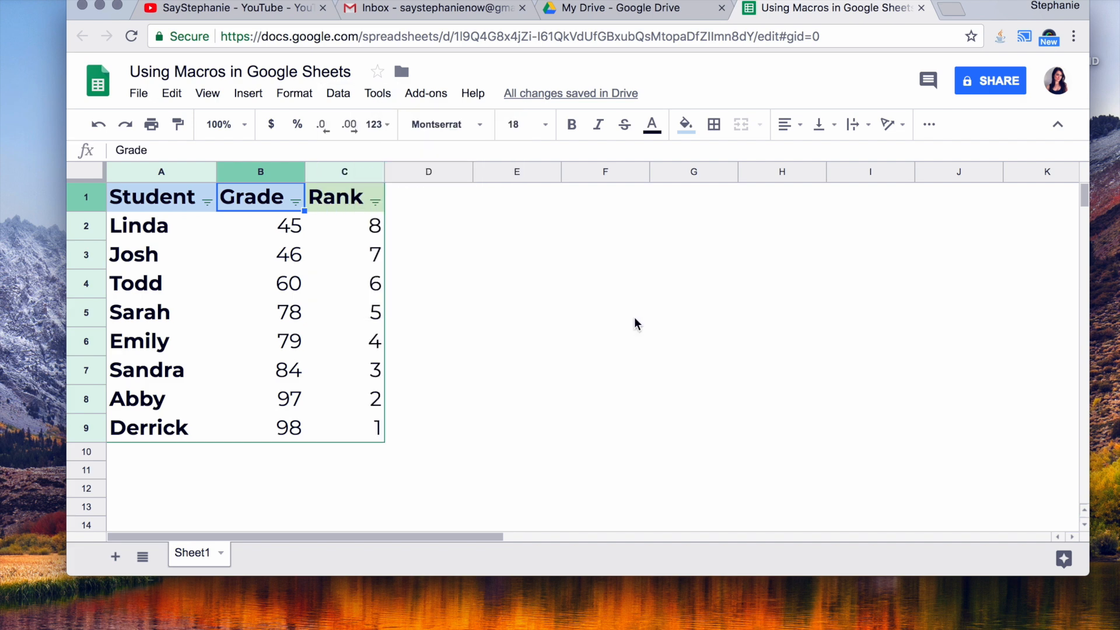
{"action": "left_click", "coordinate": [517, 340]}
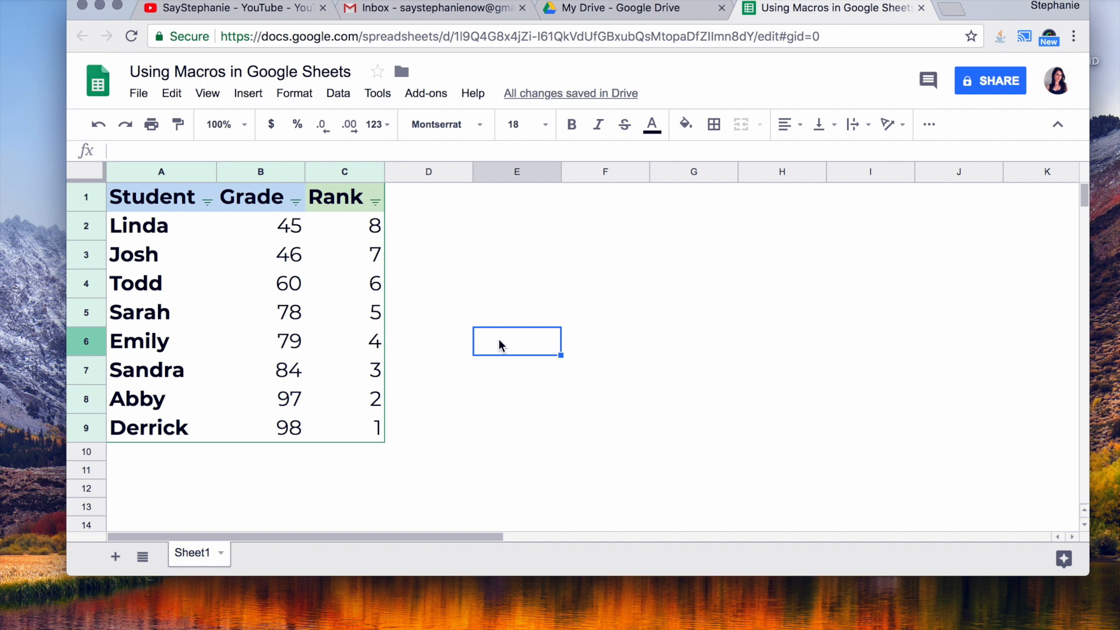
{"action": "left_click", "coordinate": [605, 469]}
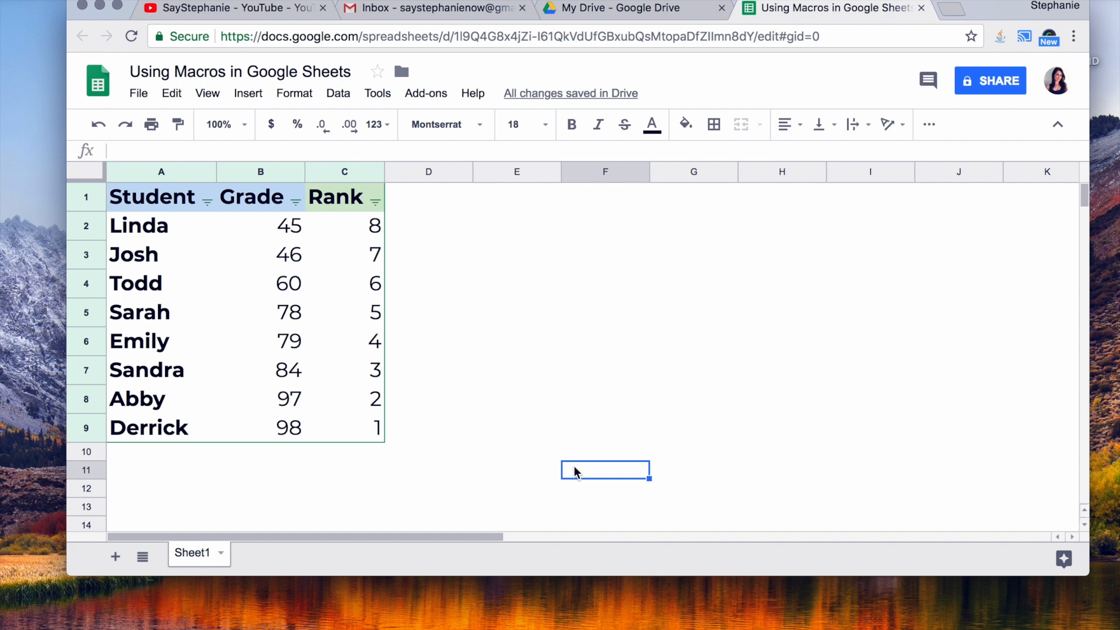
{"action": "left_click", "coordinate": [428, 311]}
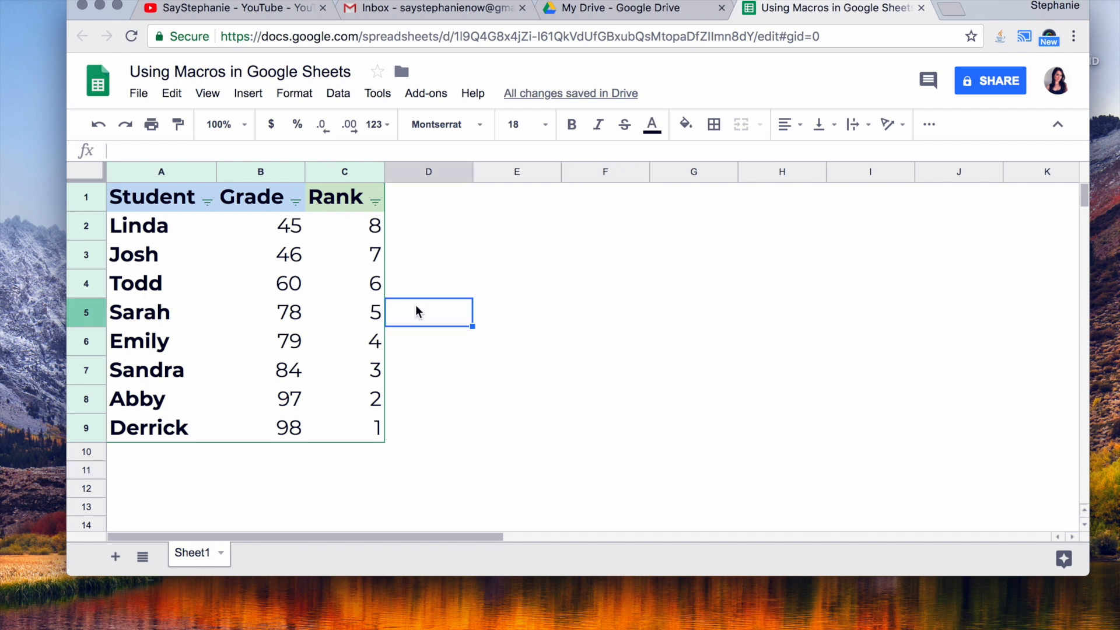